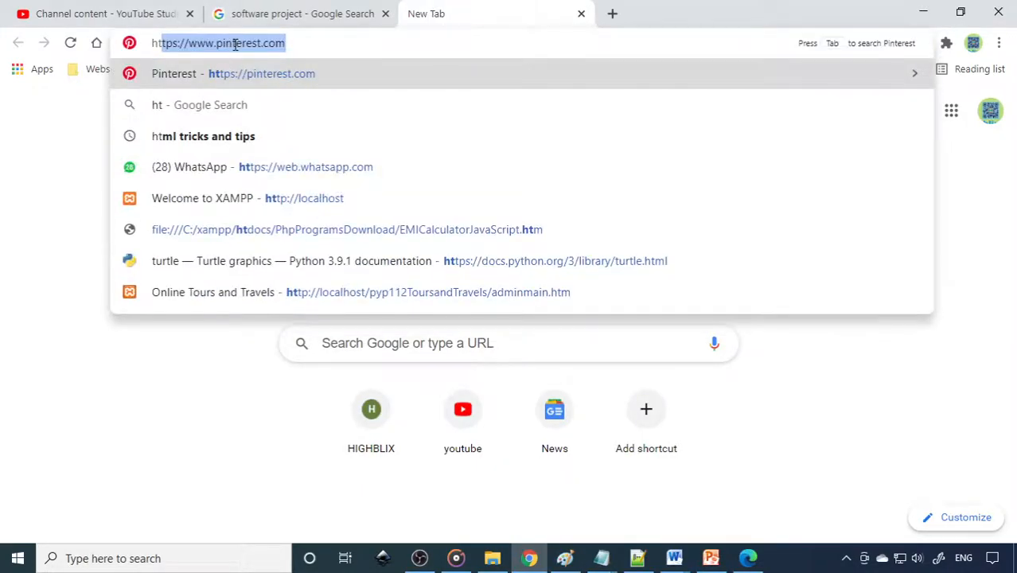
Reach the HIGHBLIX download page and download the Student Result System asp.net C# project archive
text(t)
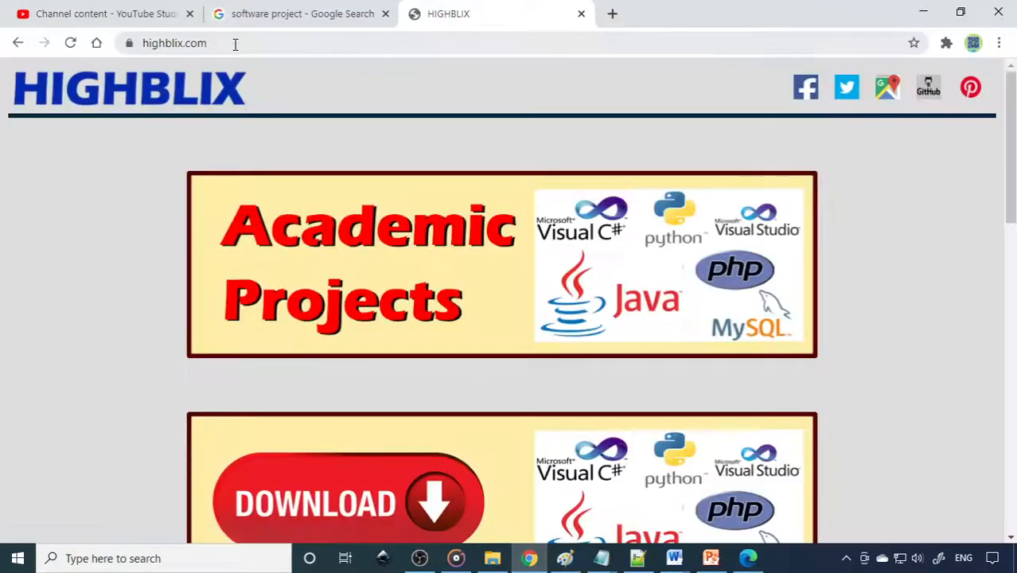
scroll(down, 3)
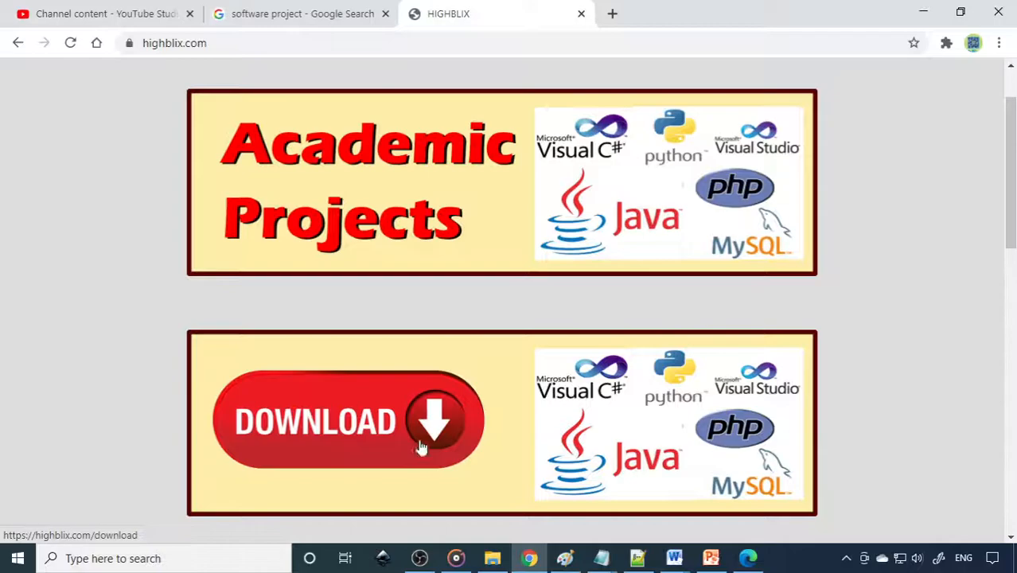
click(347, 420)
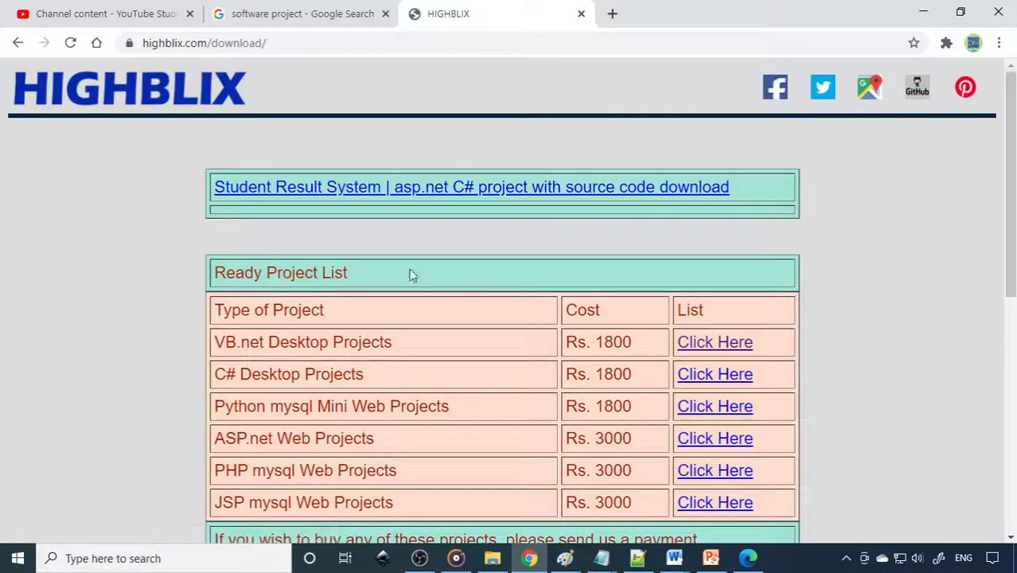
mouse_move(478, 194)
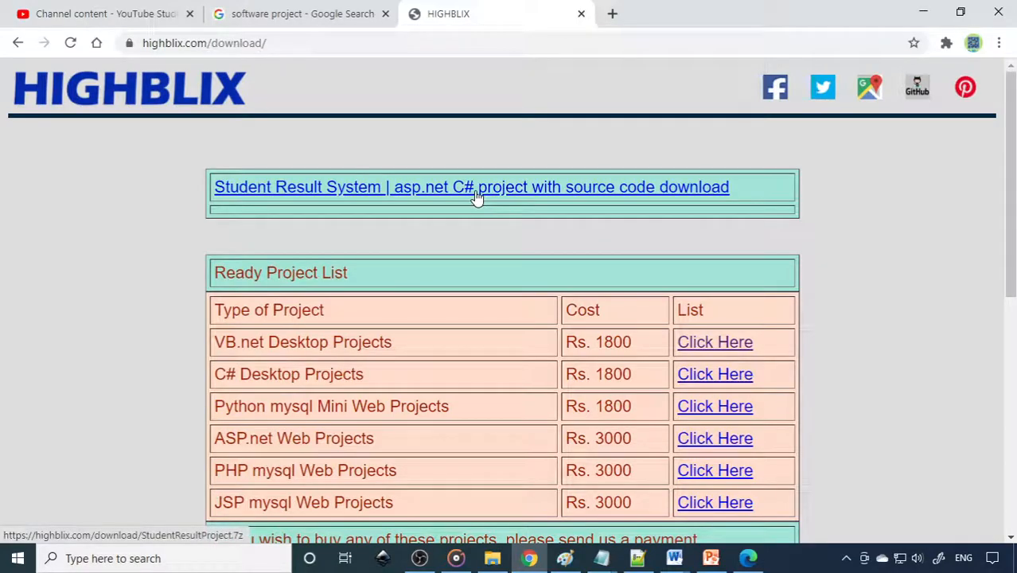
click(471, 186)
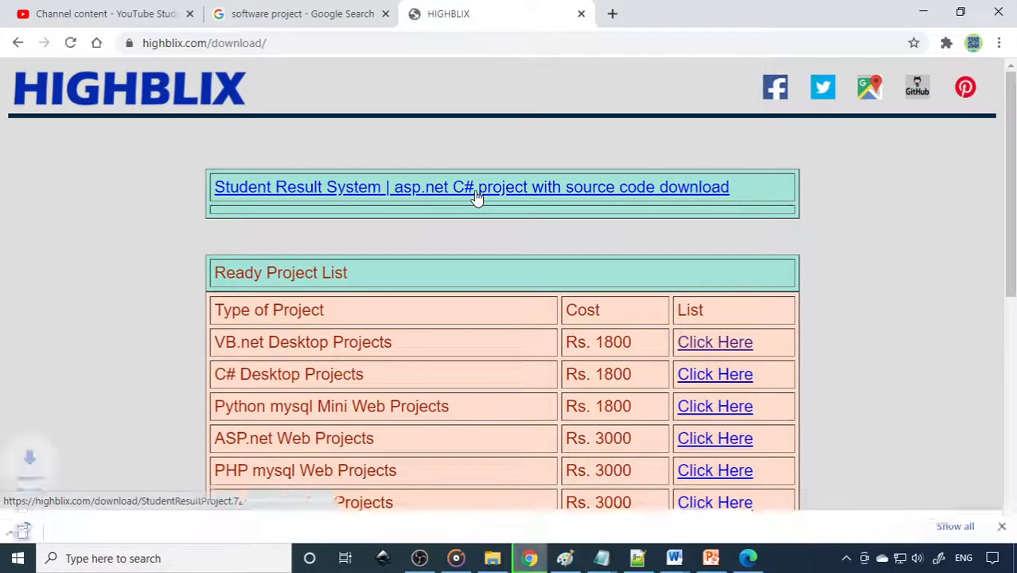
click(471, 186)
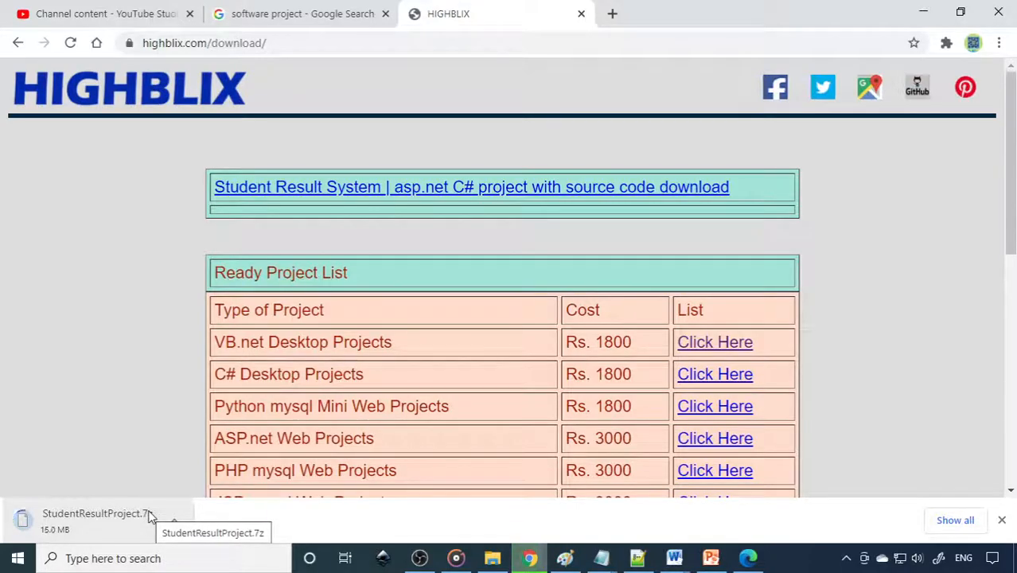
mouse_move(398, 382)
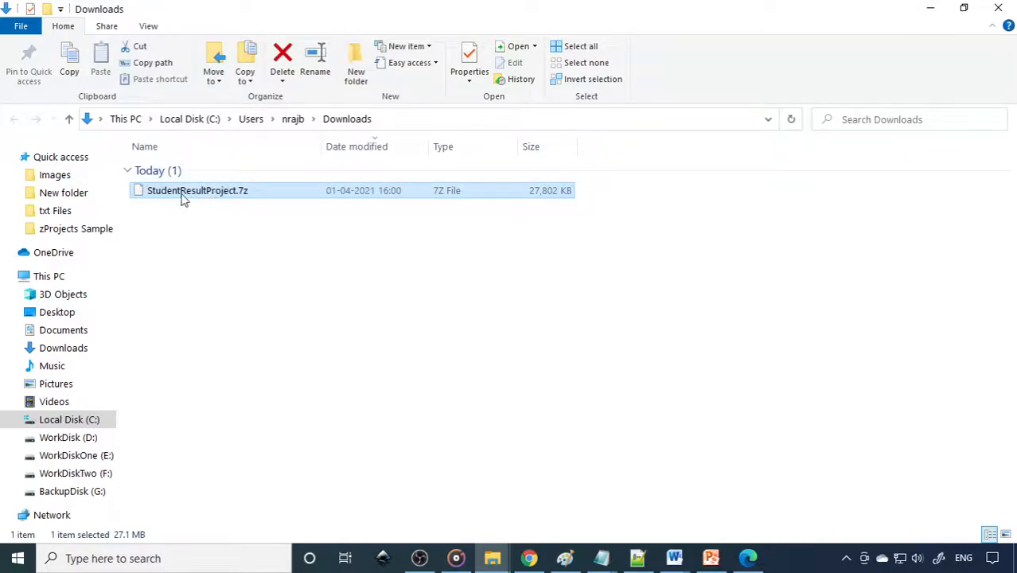
mouse_move(231, 197)
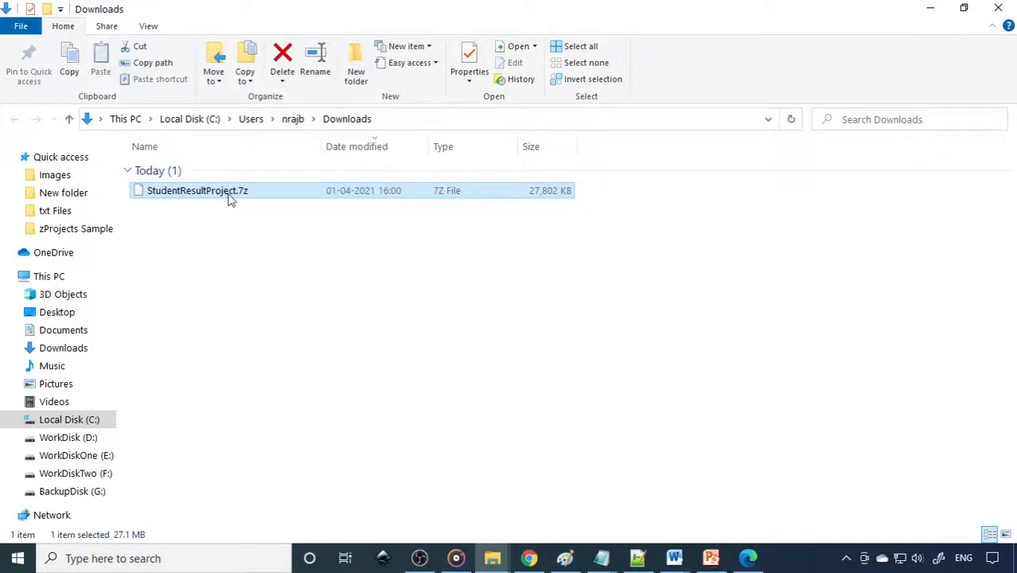
Copy StudentResultProject.7z from Downloads and go into D:\CsharpProject\zTestProject to paste it
right_click(198, 191)
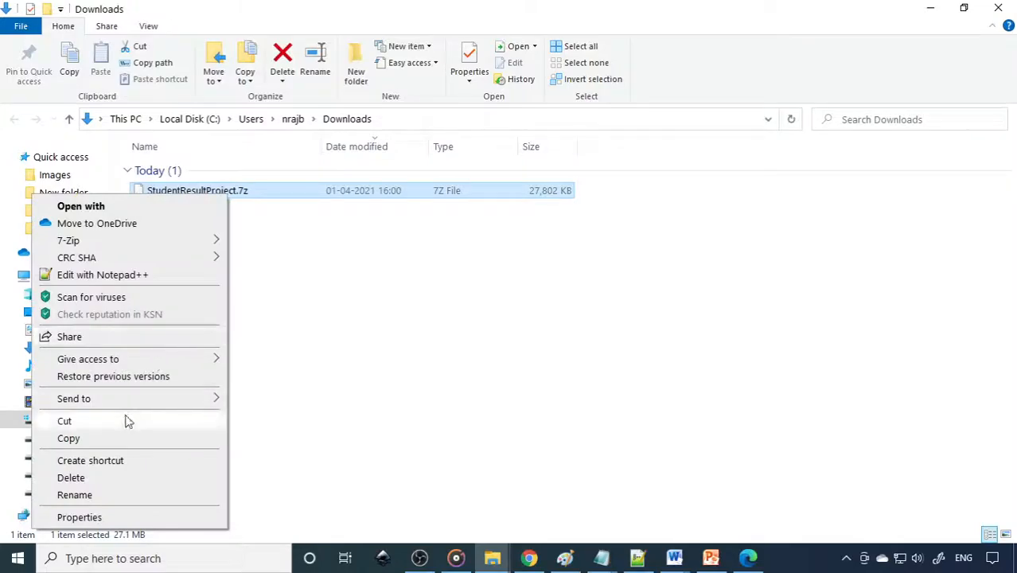
click(67, 436)
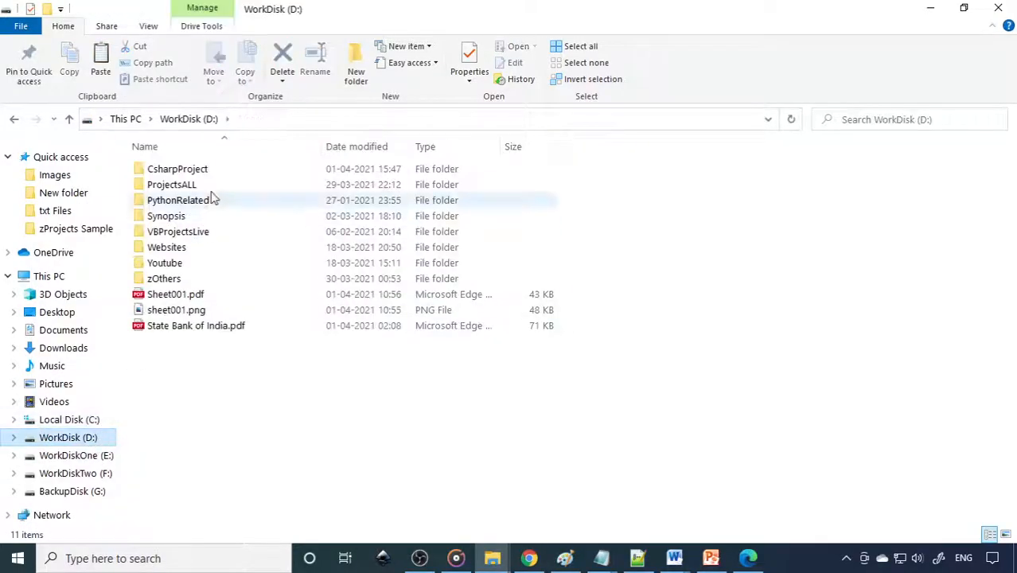
double_click(176, 169)
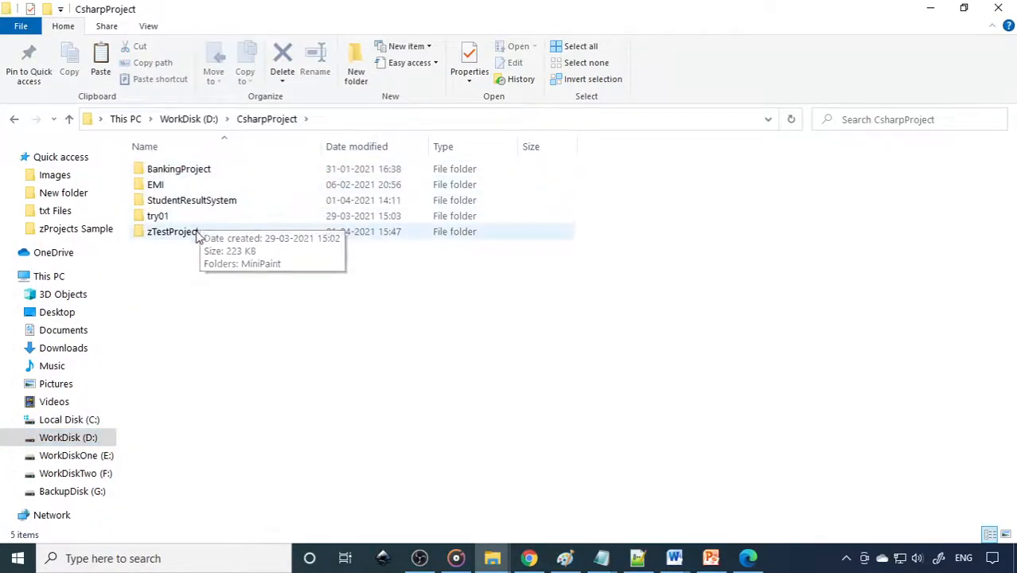
double_click(172, 231)
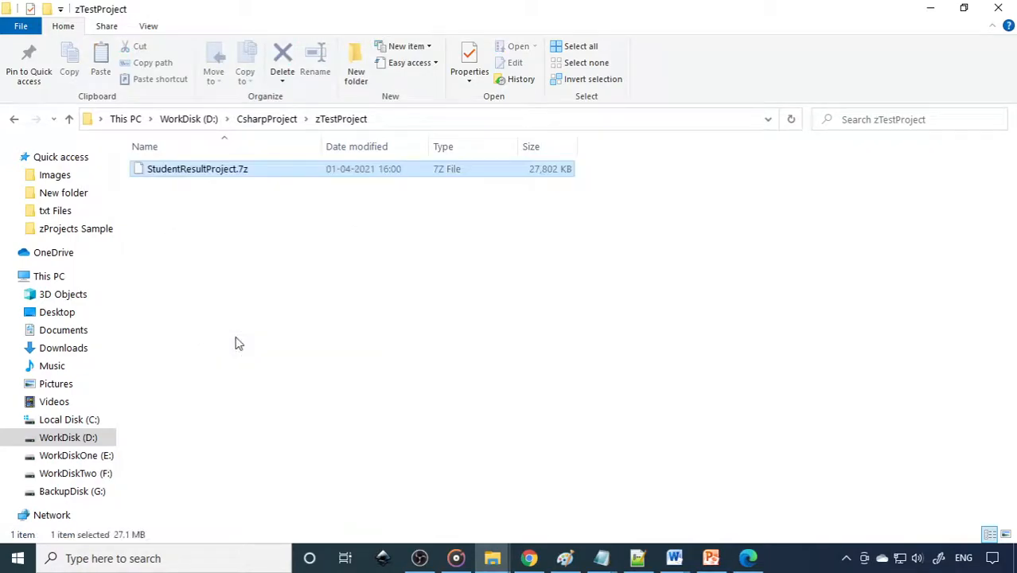
mouse_move(230, 172)
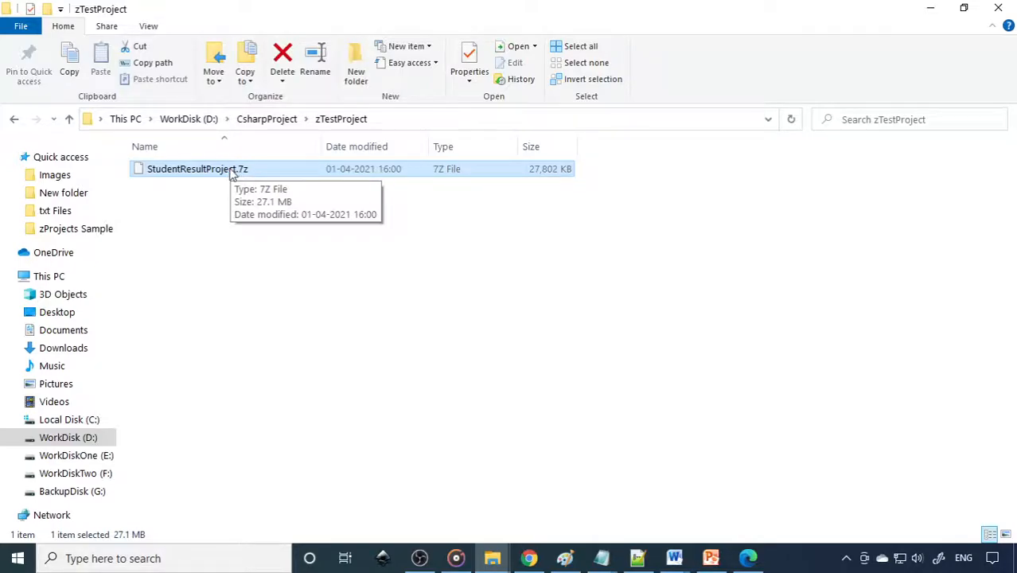
mouse_move(226, 174)
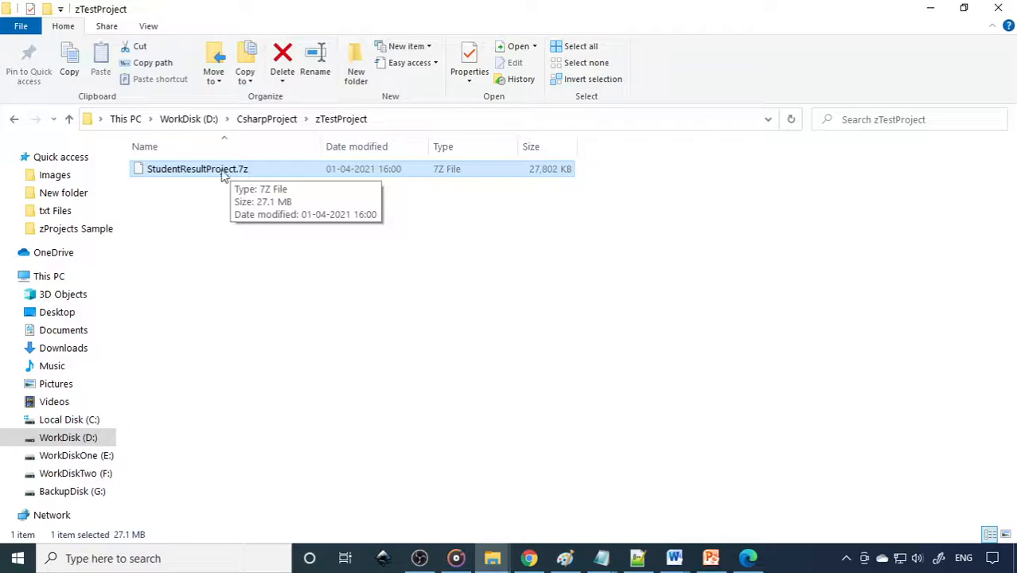
mouse_move(210, 174)
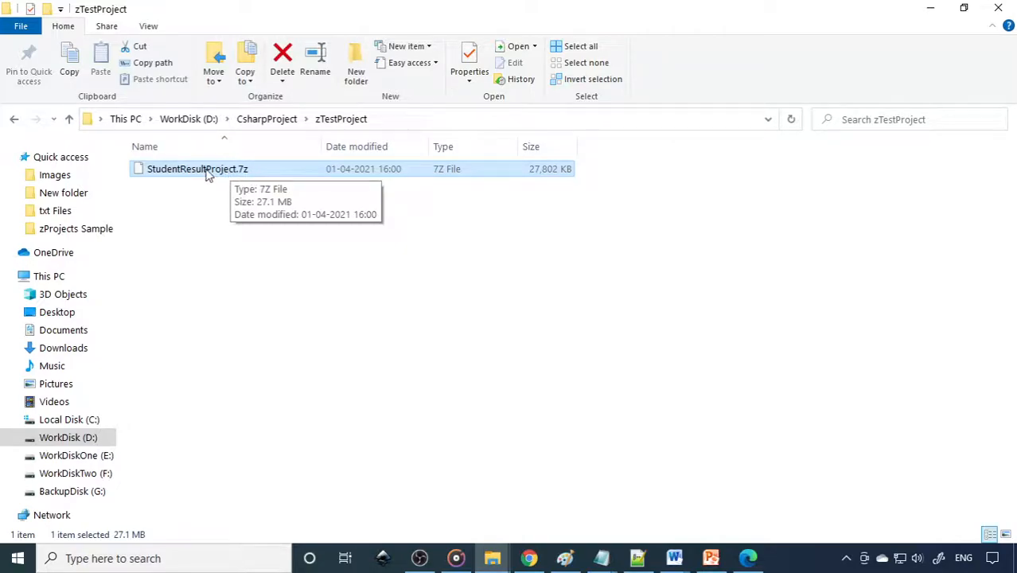
Extract the .7z with 7-Zip Extract Here, then delete the archive leaving only the StudentResultProject folder
right_click(197, 168)
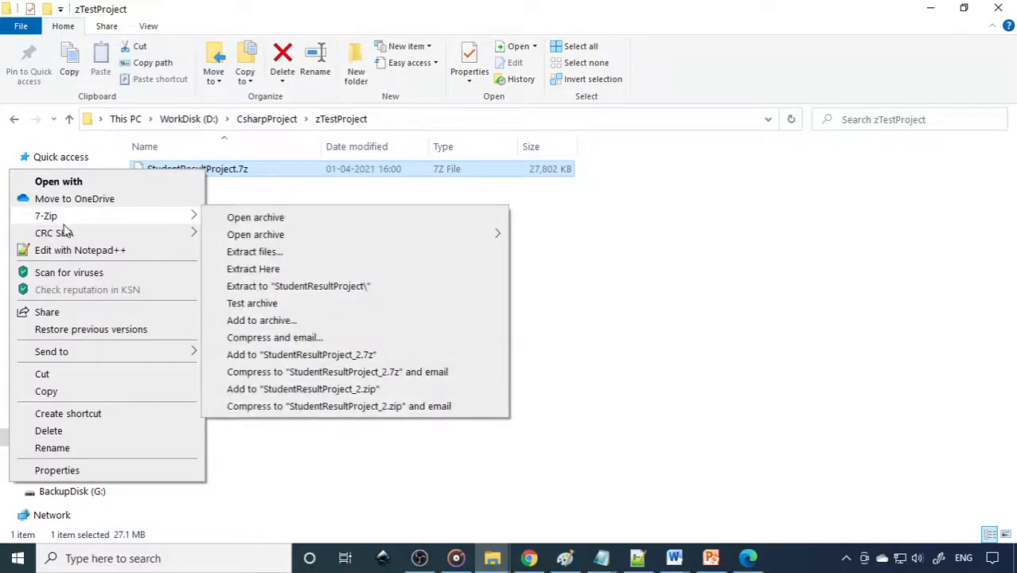
mouse_move(255, 216)
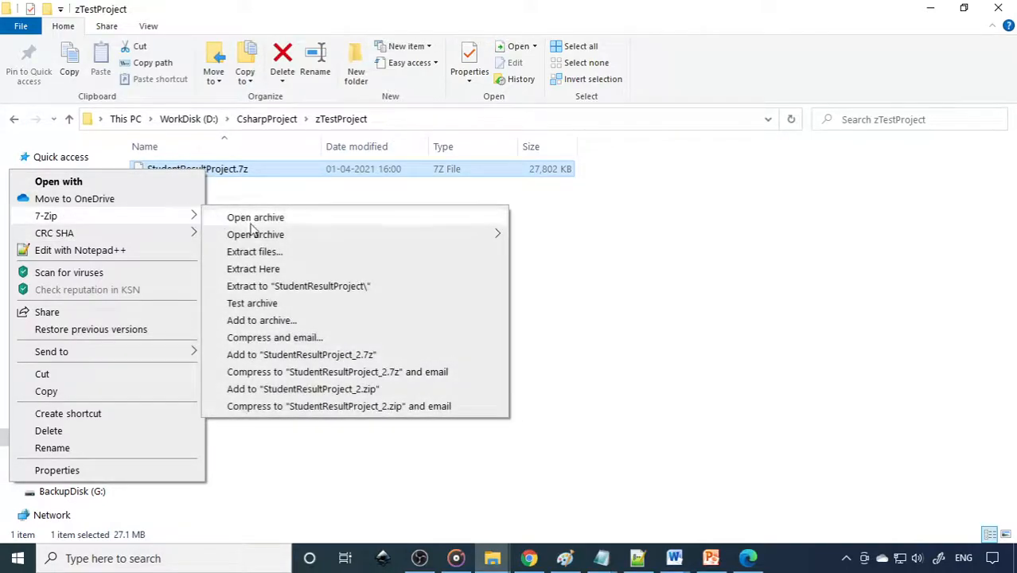
mouse_move(253, 268)
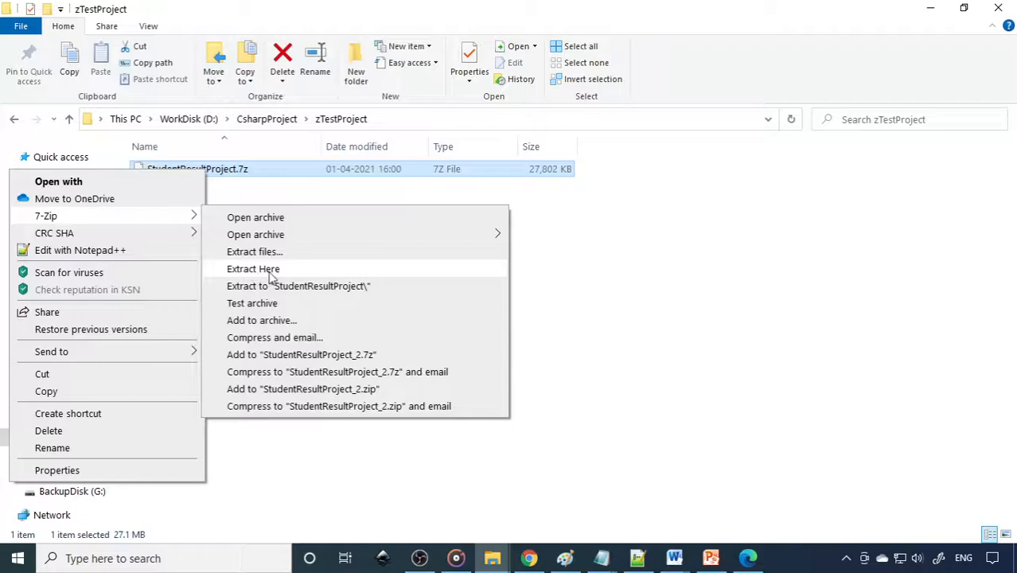
click(253, 268)
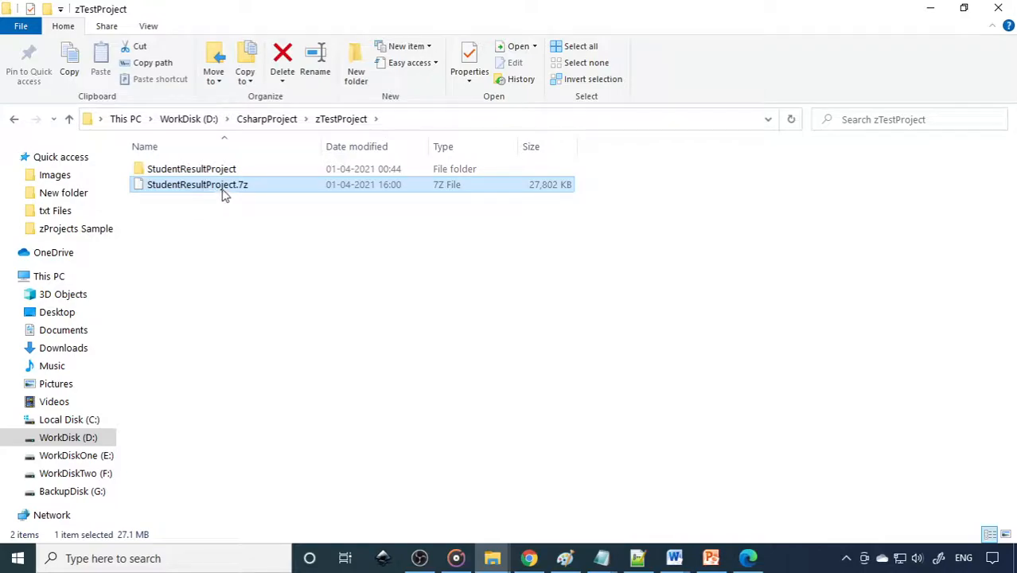
mouse_move(159, 195)
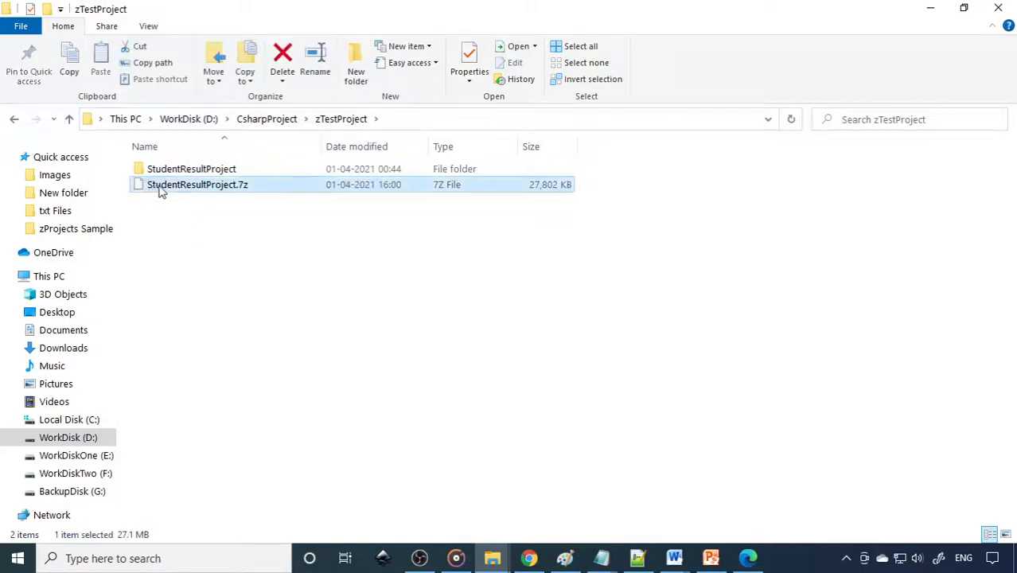
click(282, 61)
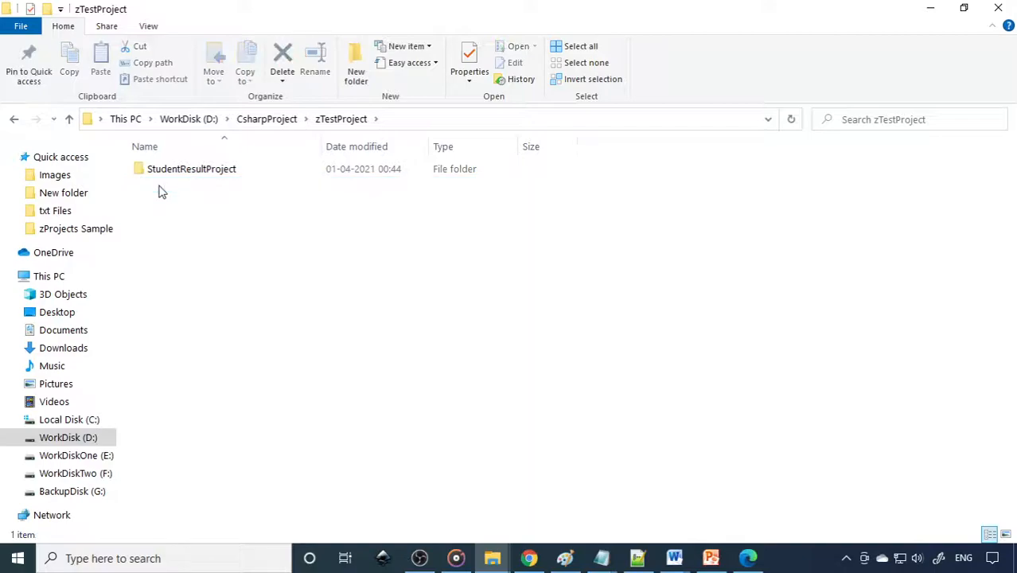
click(191, 168)
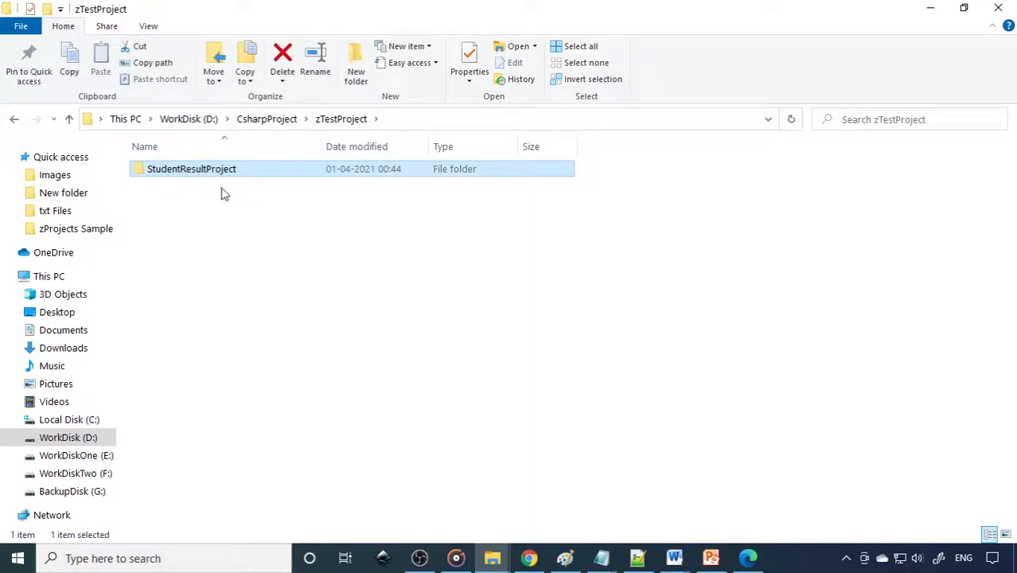
mouse_move(783, 551)
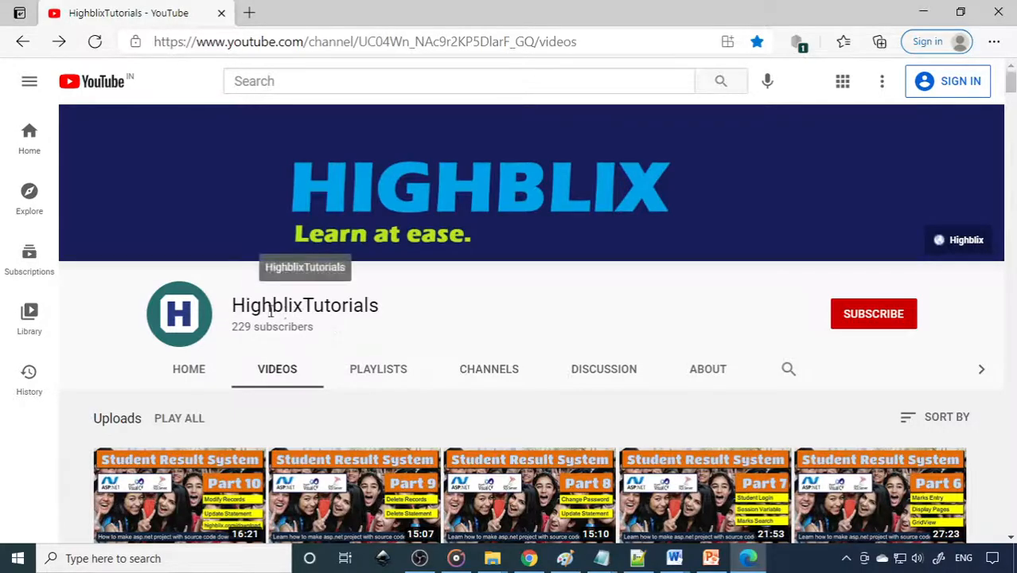
mouse_move(277, 369)
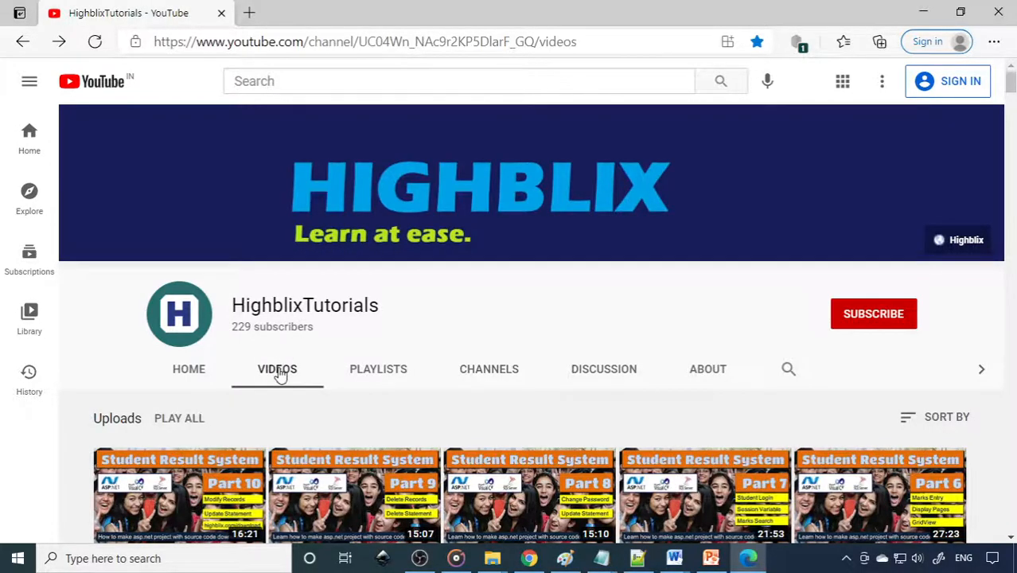
scroll(down, 3)
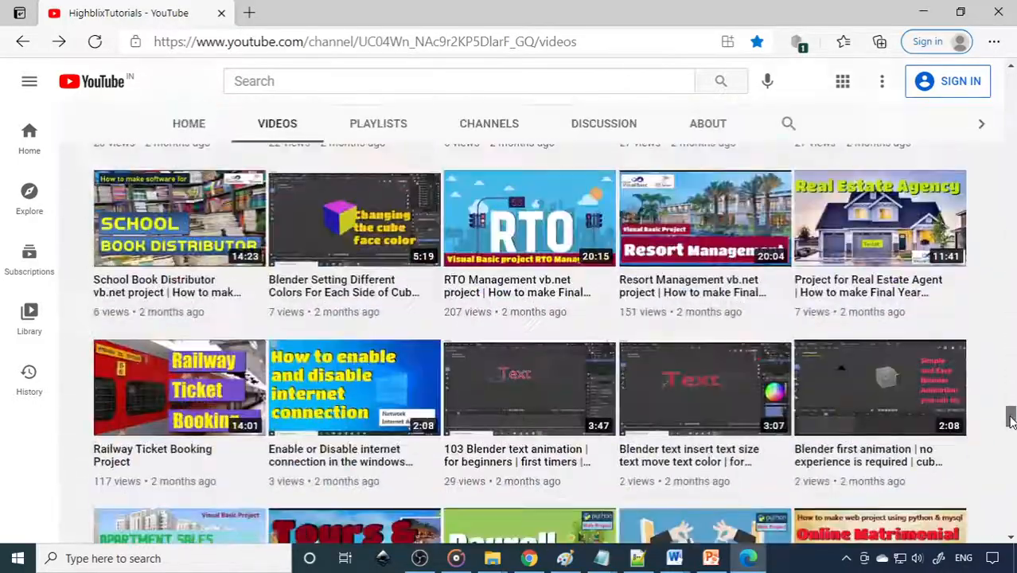
scroll(down, 3)
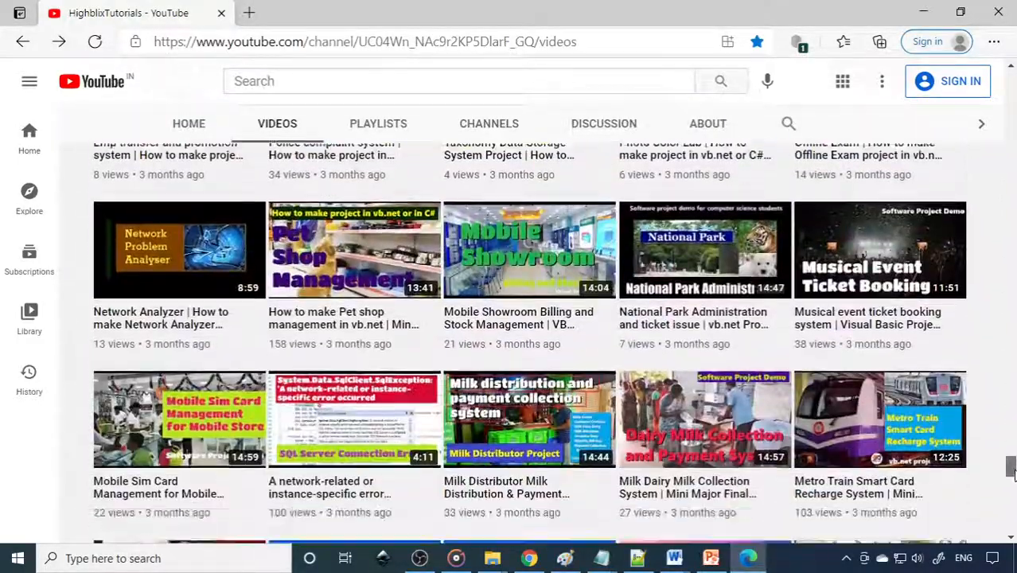
scroll(up, 3)
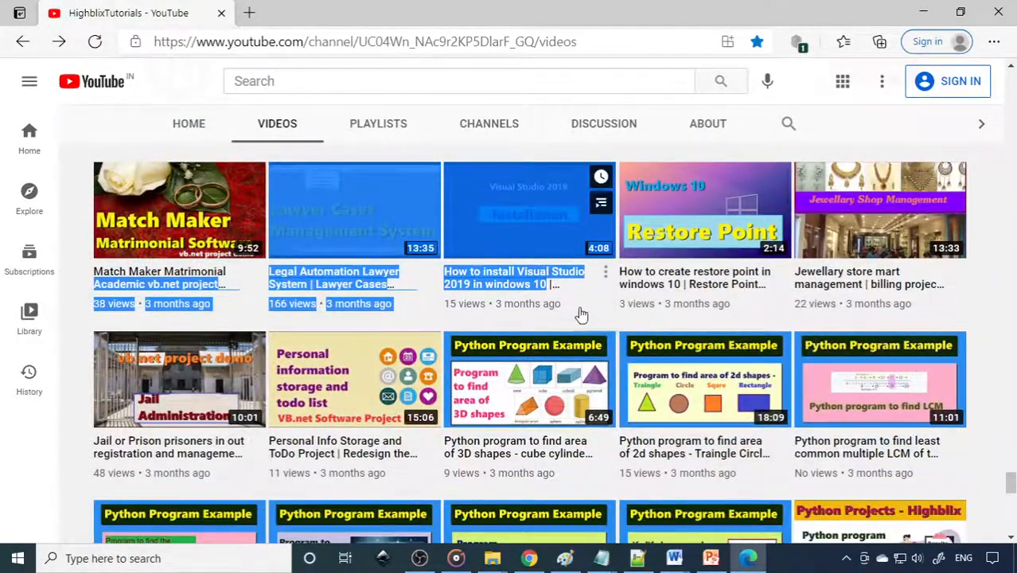
scroll(down, 3)
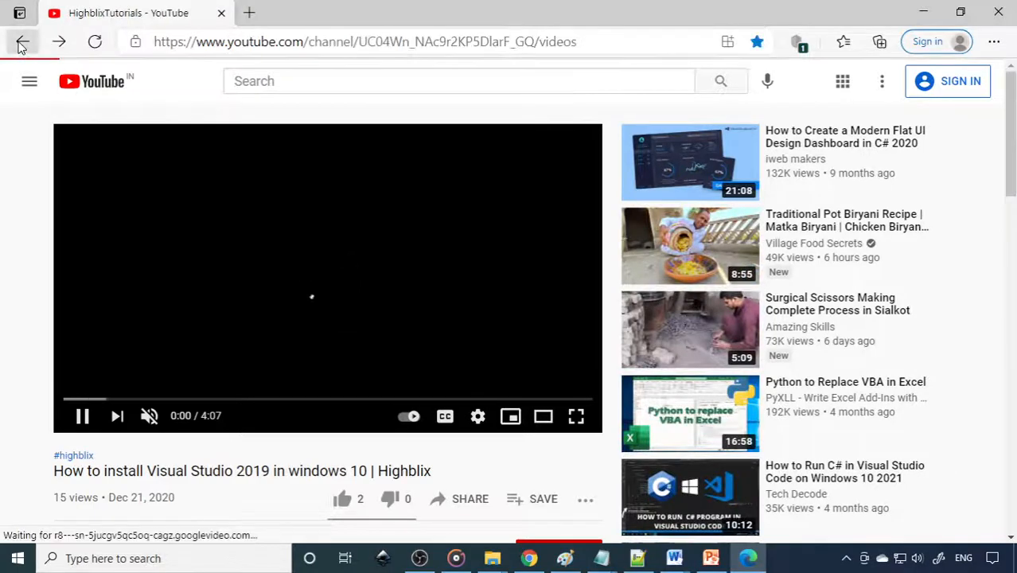
click(22, 41)
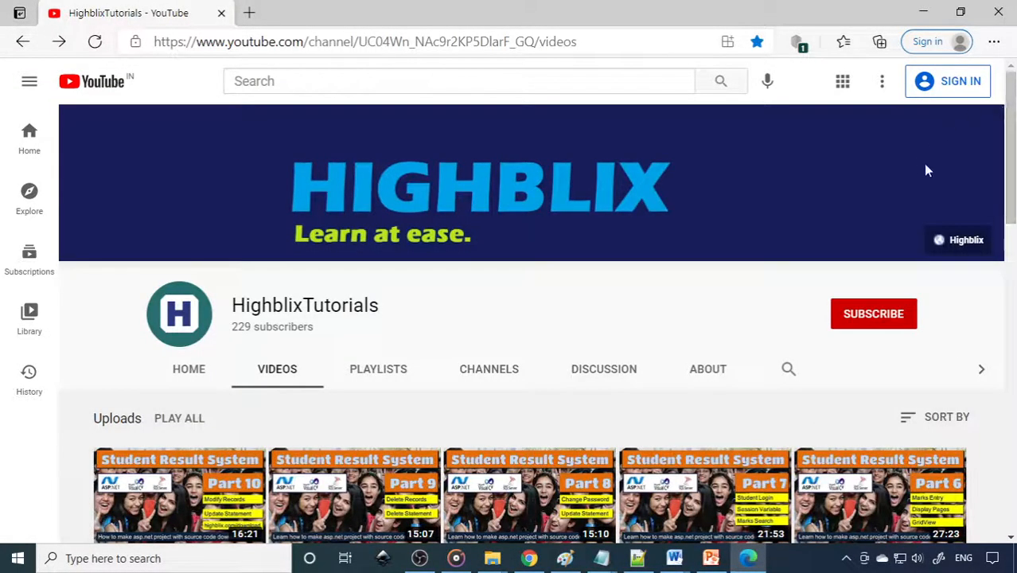
scroll(down, 3)
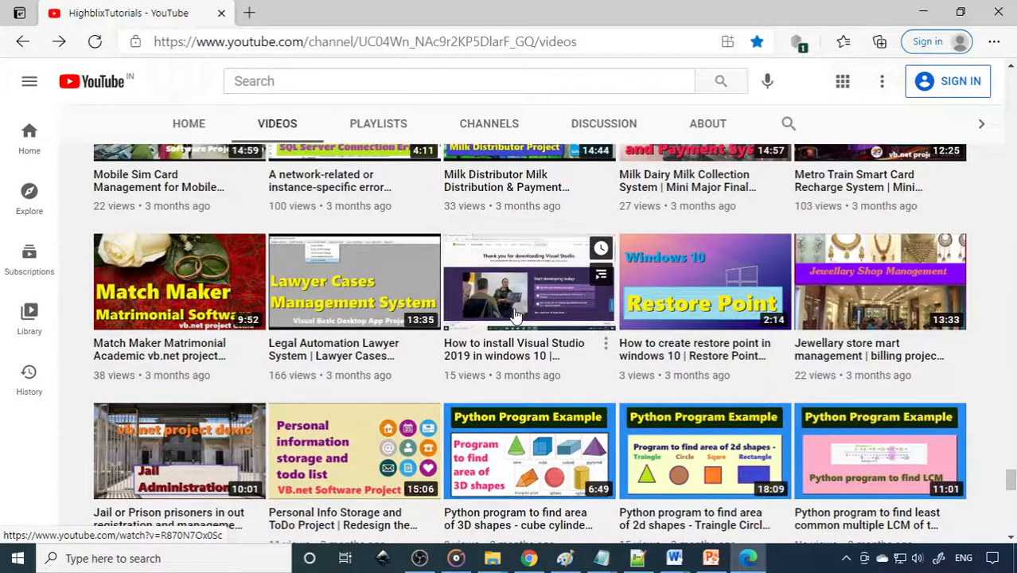
mouse_move(517, 374)
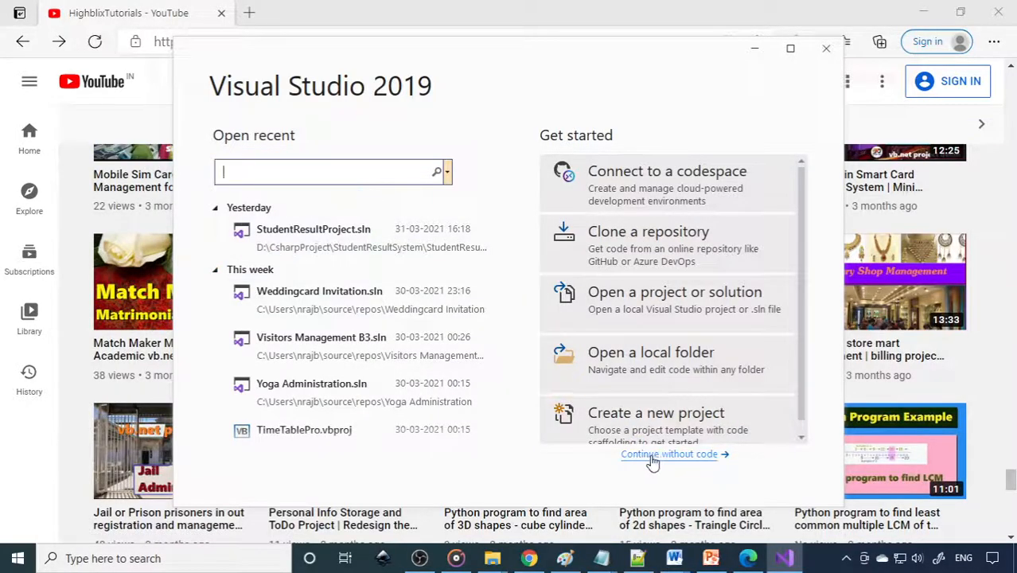
Continue without code into an empty IDE and bring up the File menu's open choices
click(669, 454)
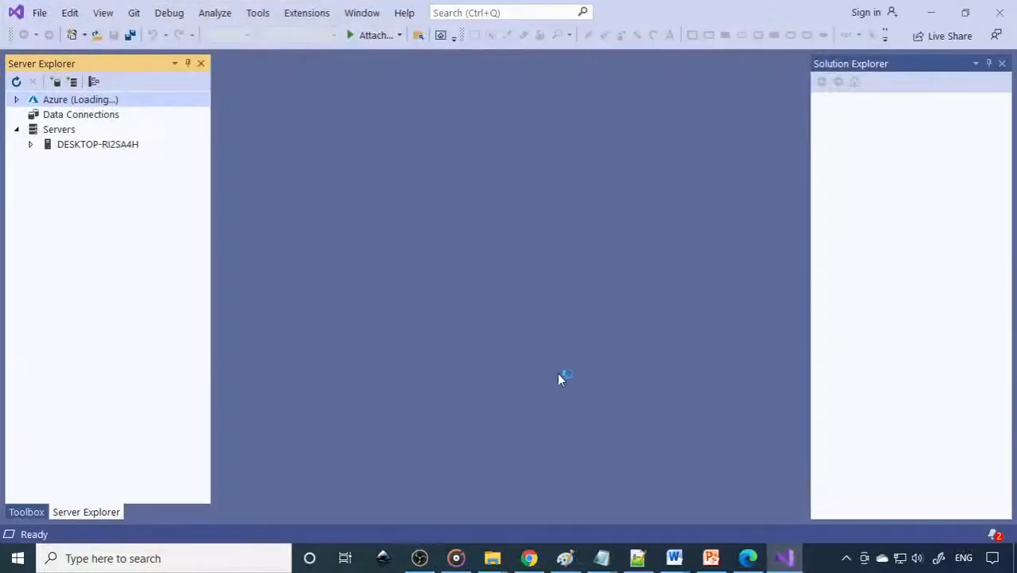
mouse_move(407, 311)
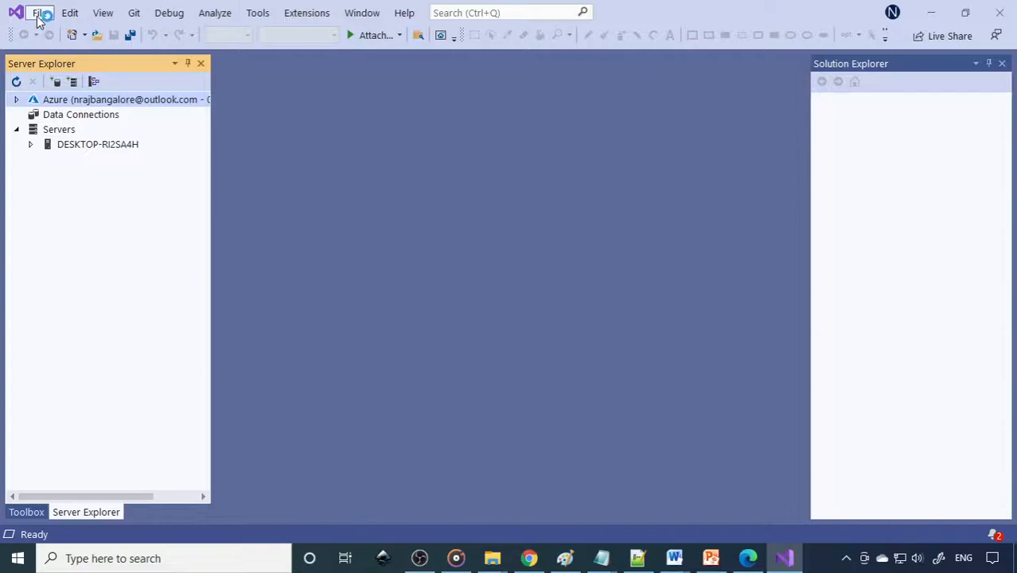
click(38, 13)
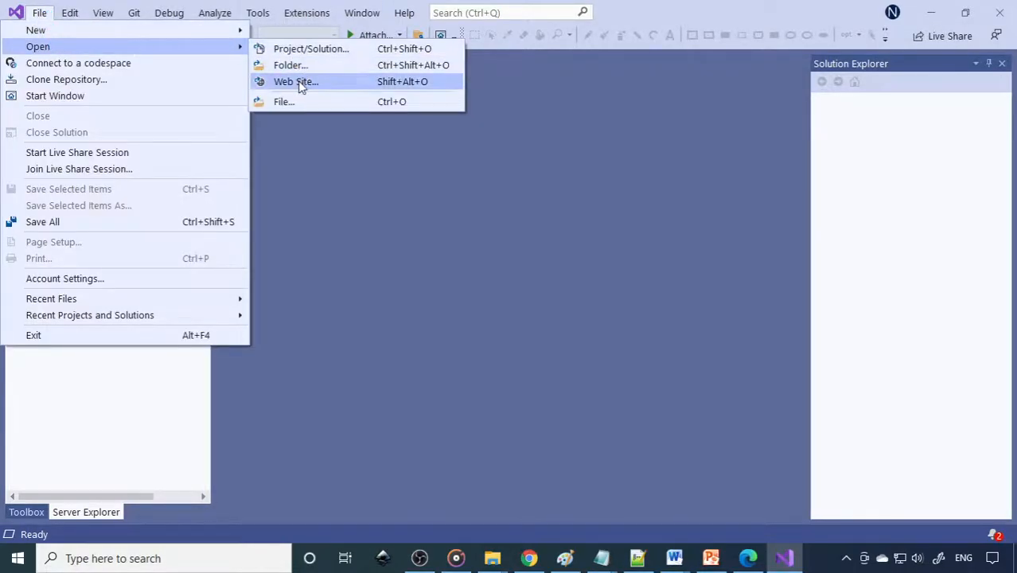
Open D:\CsharpProject\zTestProject\StudentResultProject as an existing web site
click(296, 81)
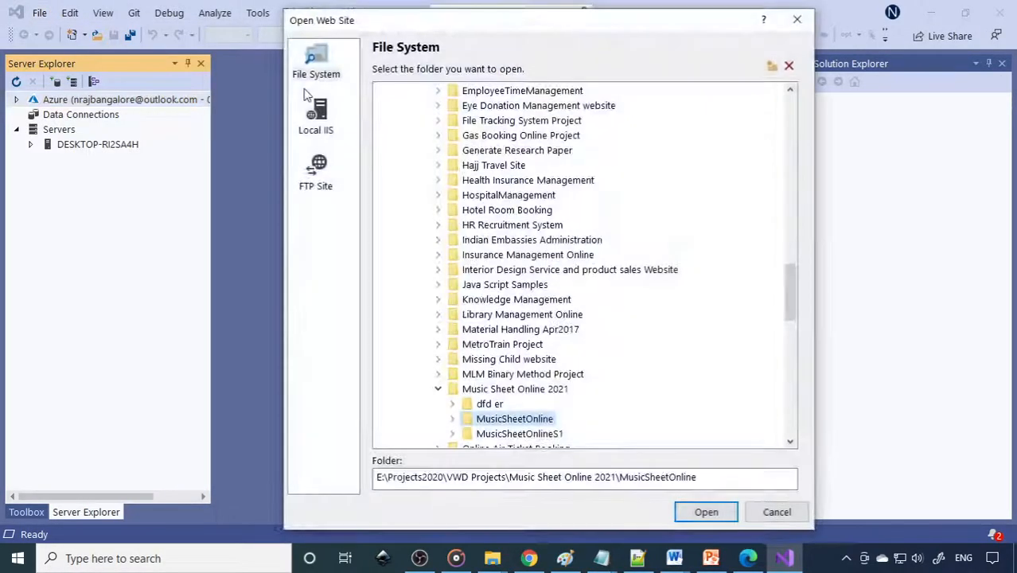
mouse_move(385, 249)
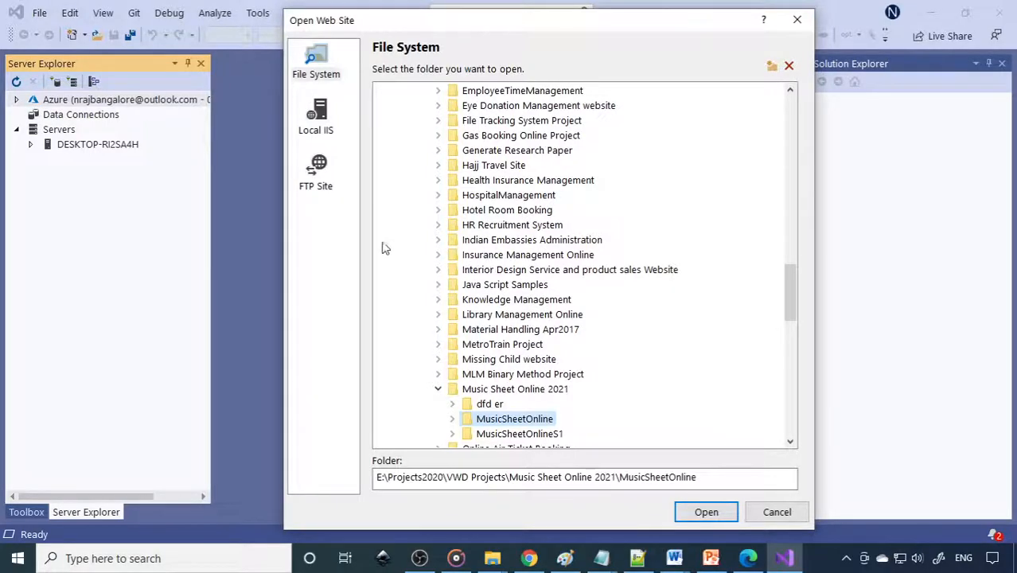
scroll(up, 3)
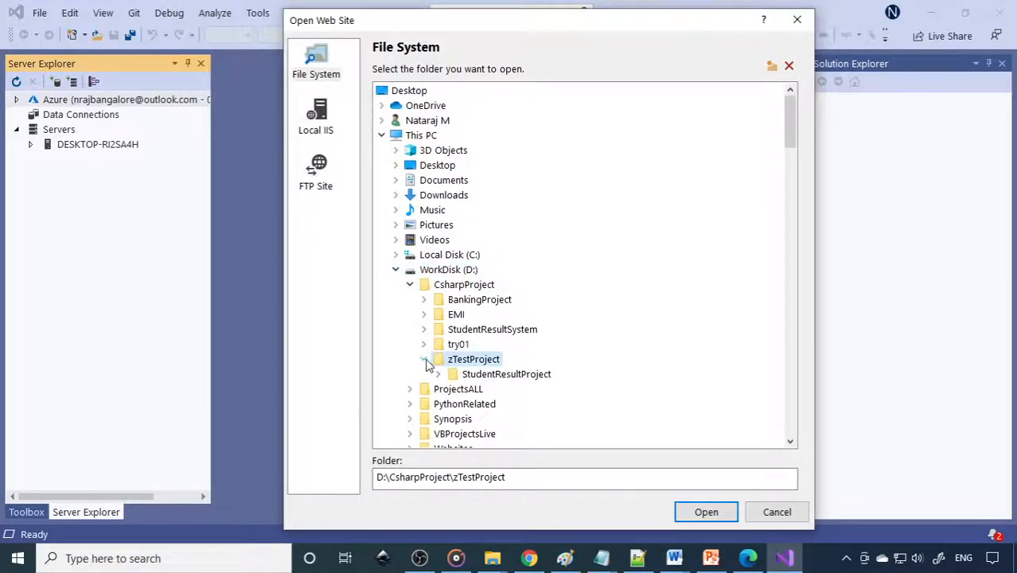
click(506, 374)
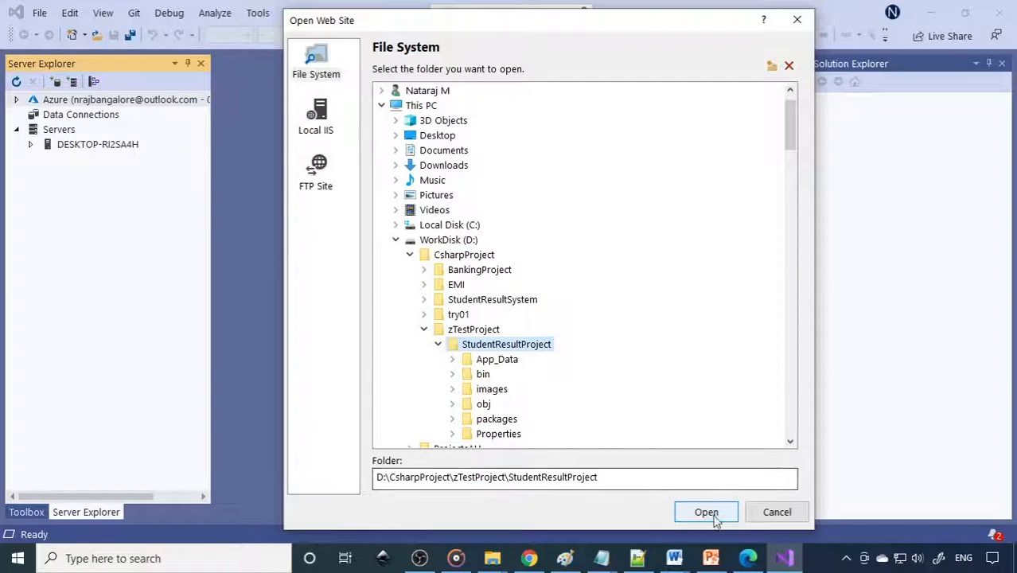
click(707, 512)
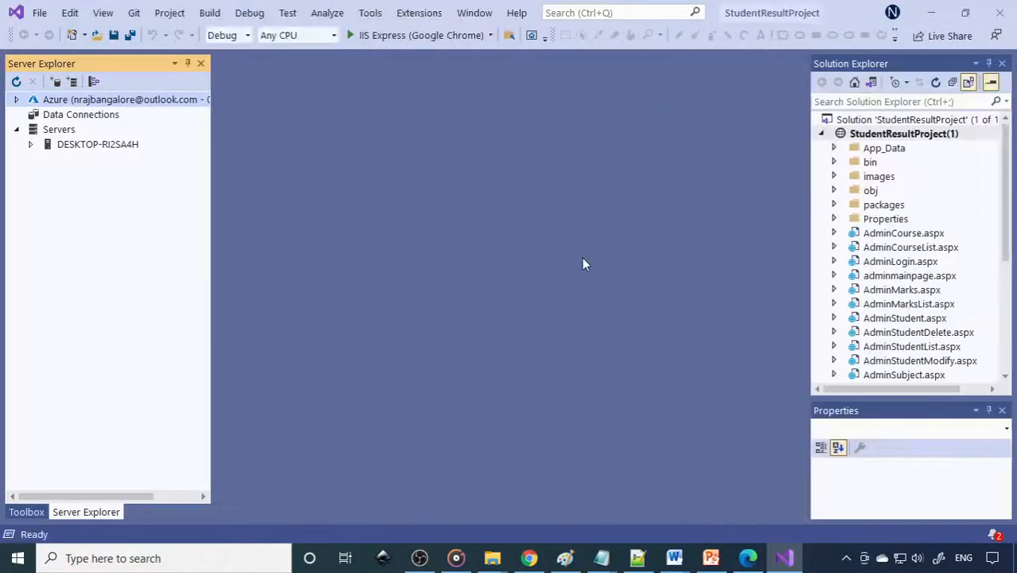
mouse_move(961, 296)
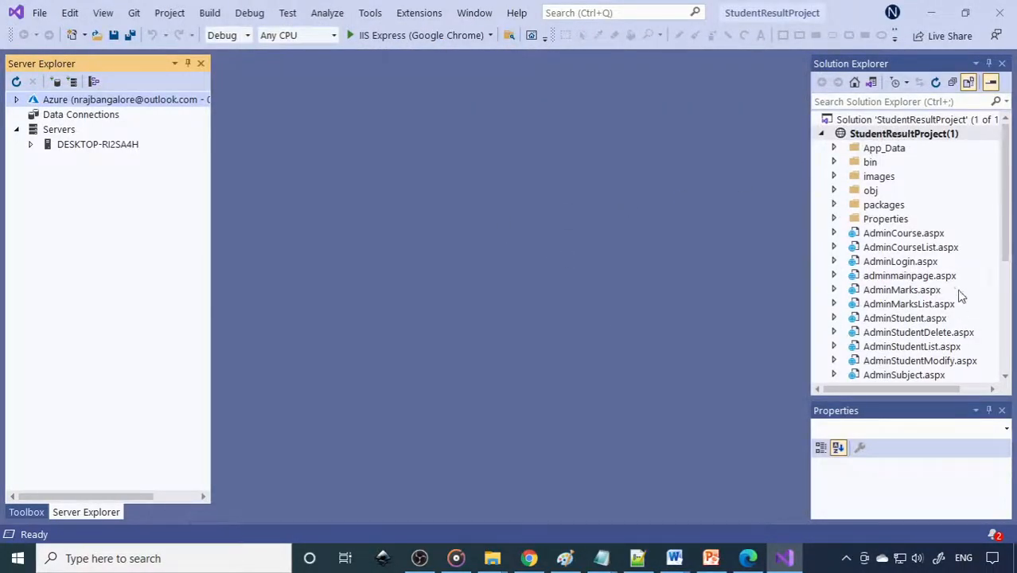
Browse Solution Explorer and expand App_Data to reveal ResultDatabase.mdf
scroll(down, 3)
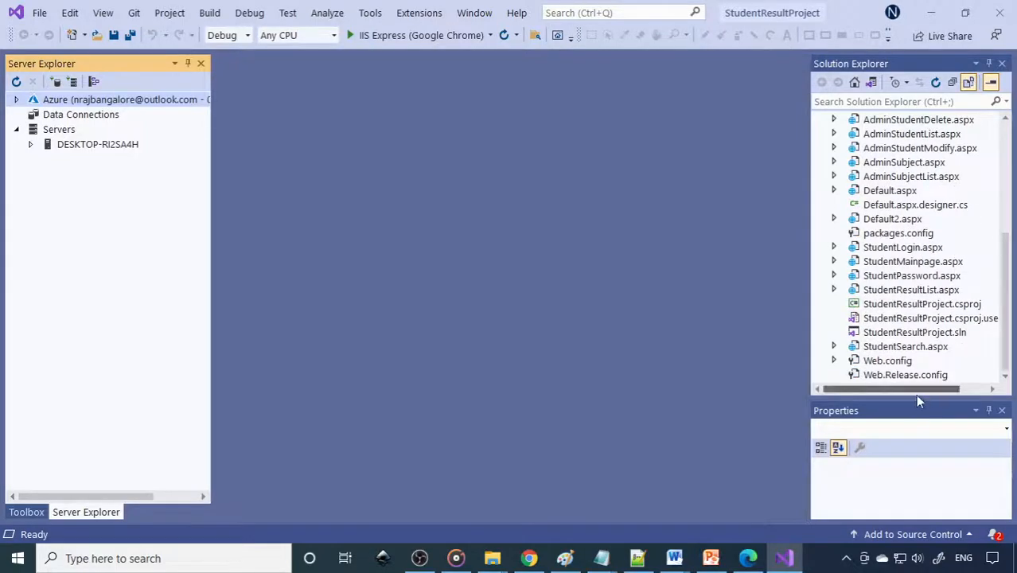
scroll(up, 3)
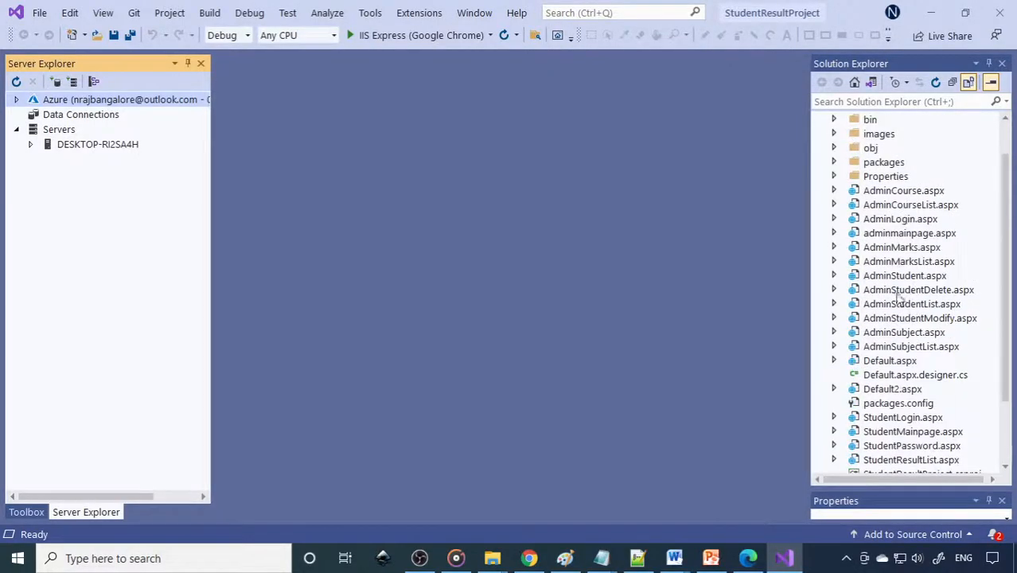
scroll(down, 3)
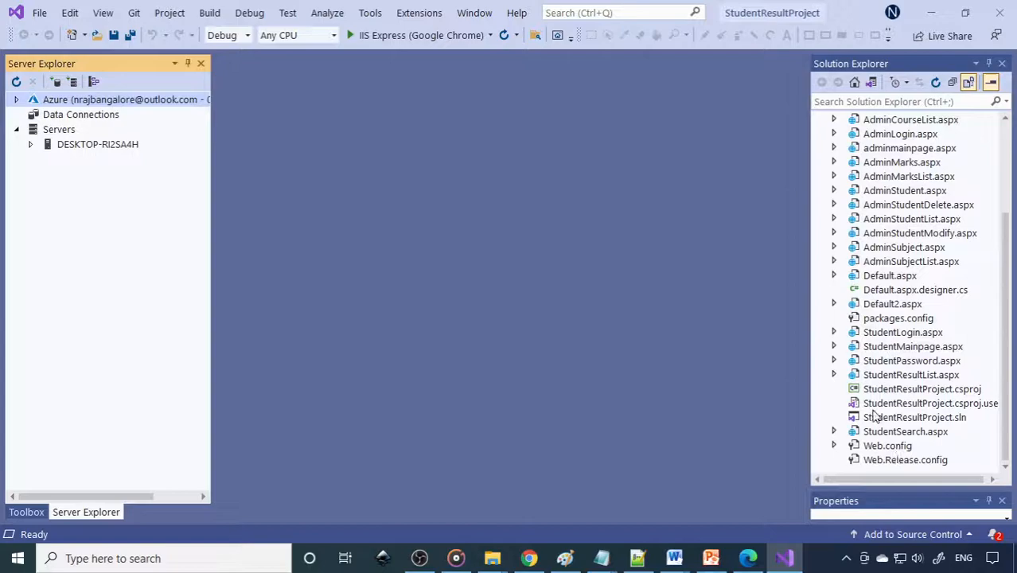
scroll(up, 3)
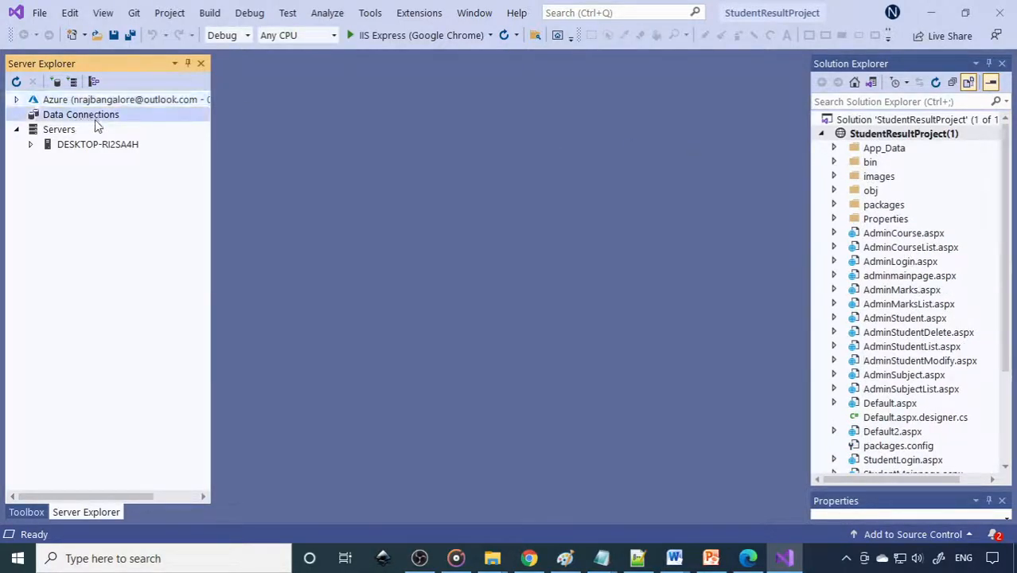
mouse_move(125, 129)
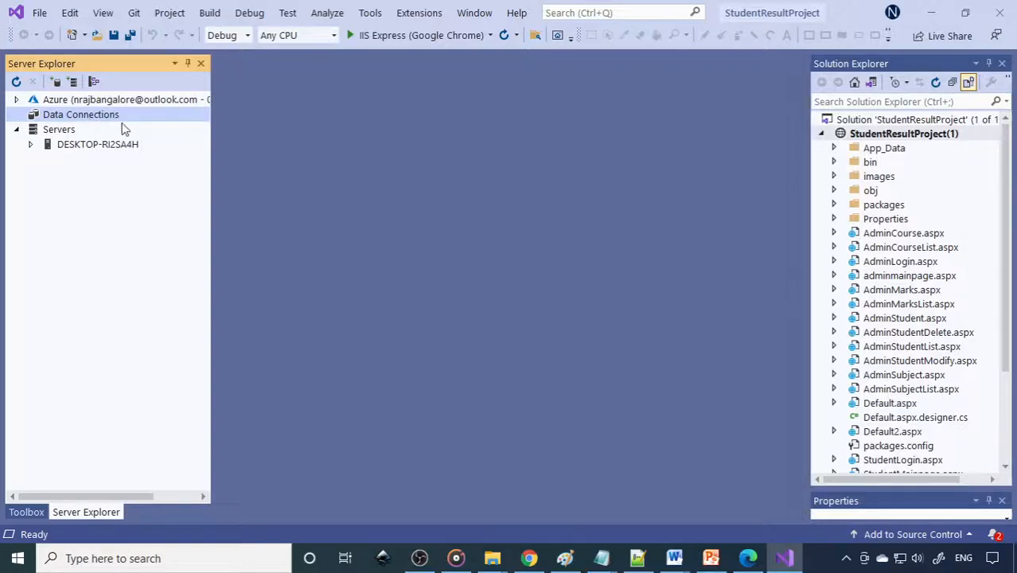
click(834, 147)
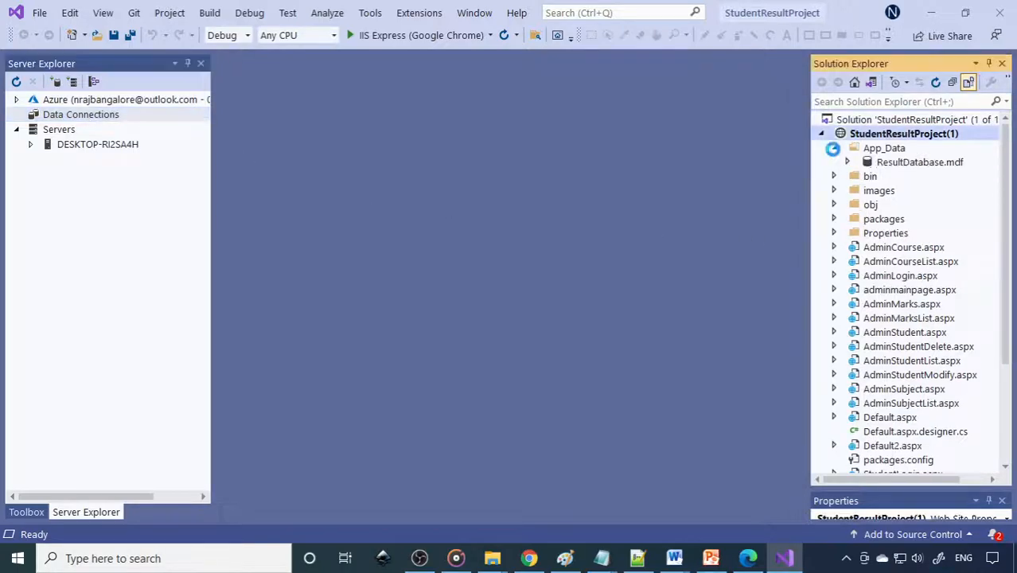
Show Server Explorer from the View menu with its Data Connections and Servers entries
click(846, 146)
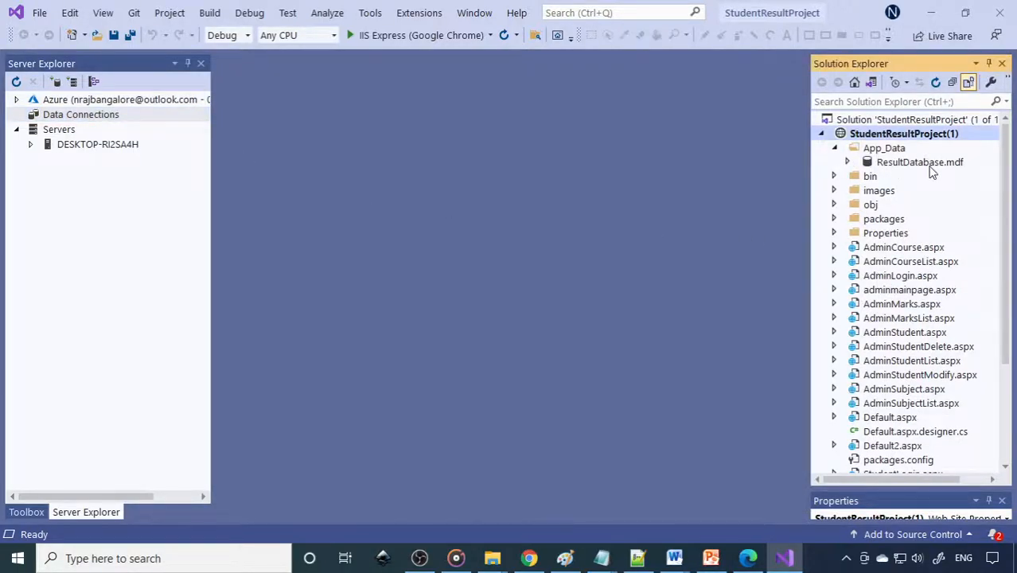
mouse_move(802, 128)
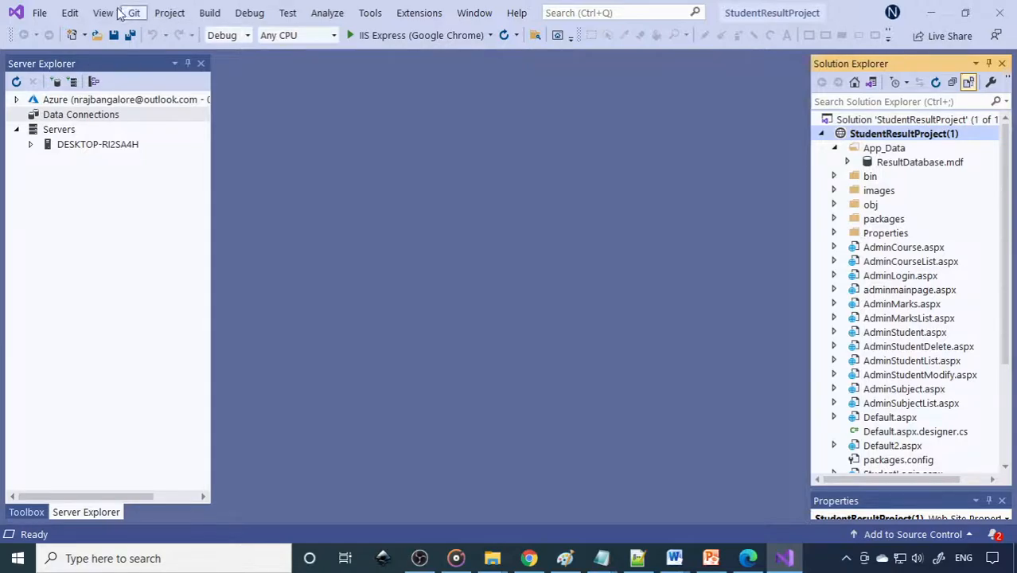
click(102, 12)
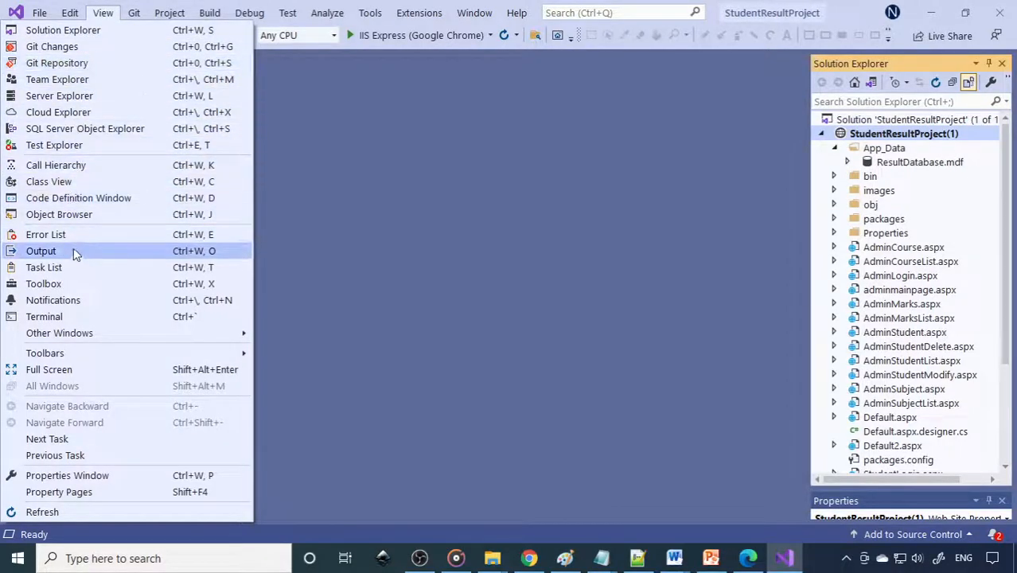
mouse_move(59, 95)
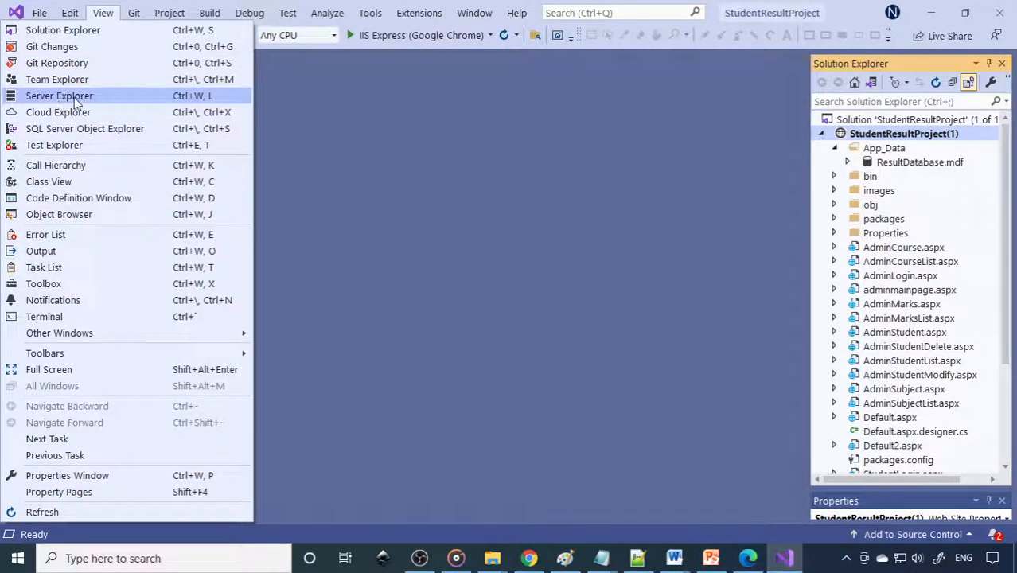
click(59, 95)
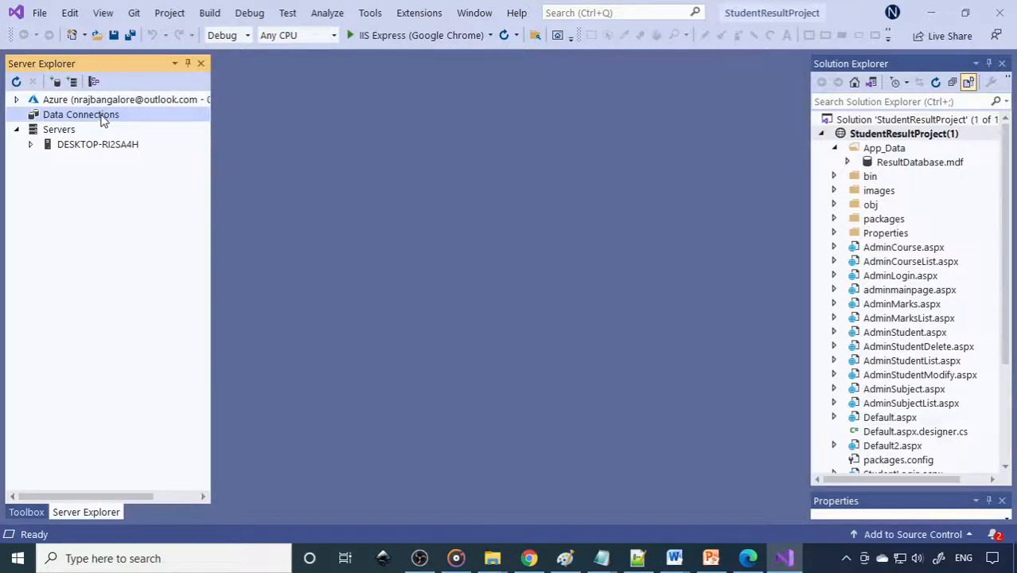
Start a new data connection under Data Connections and begin browsing the D drive for the database file
right_click(80, 115)
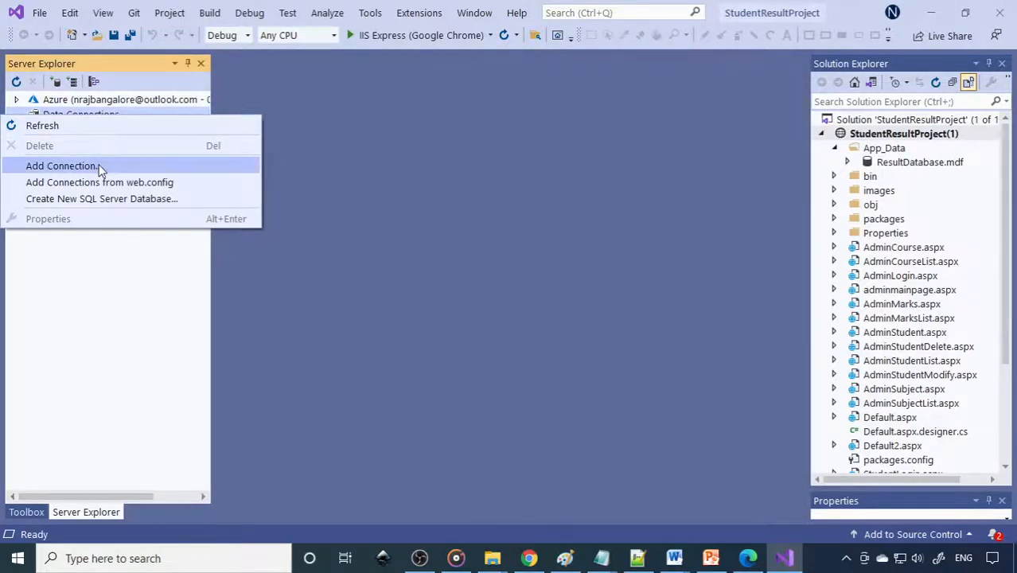
click(61, 165)
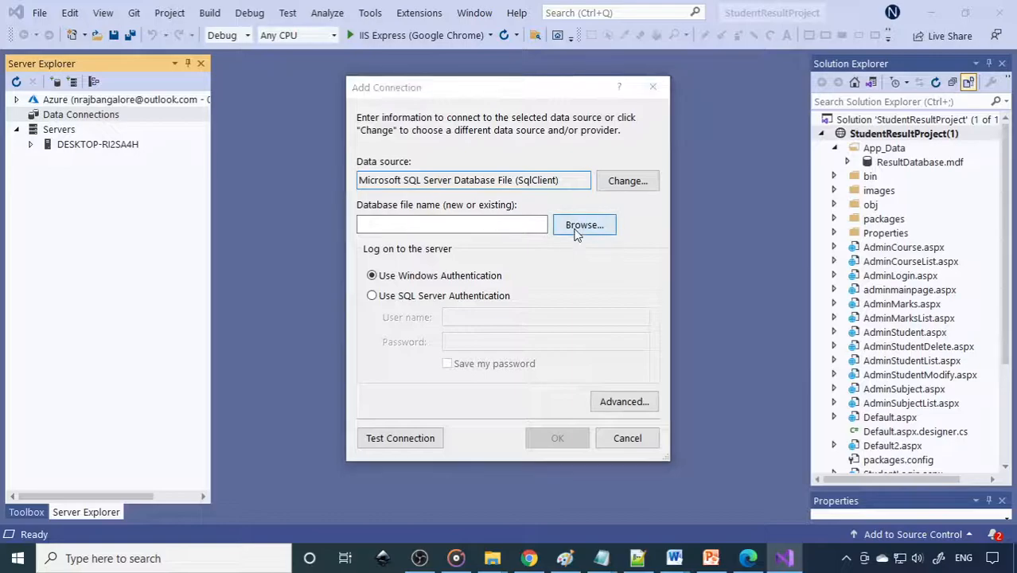
click(584, 224)
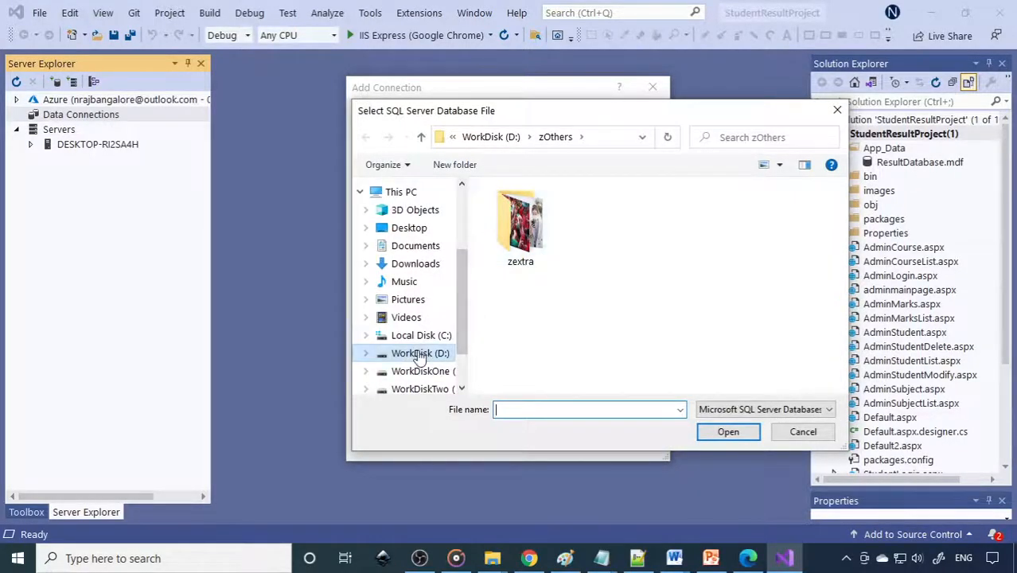
click(420, 353)
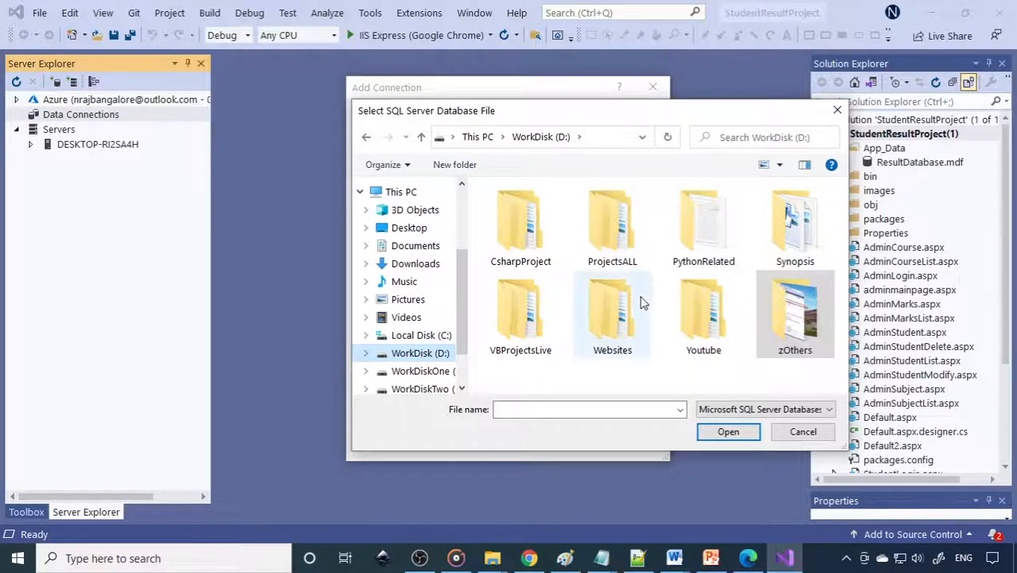
Select StudentResultProject\App_Data\ResultDatabase.mdf and confirm the connection so it appears under Data Connections
double_click(521, 223)
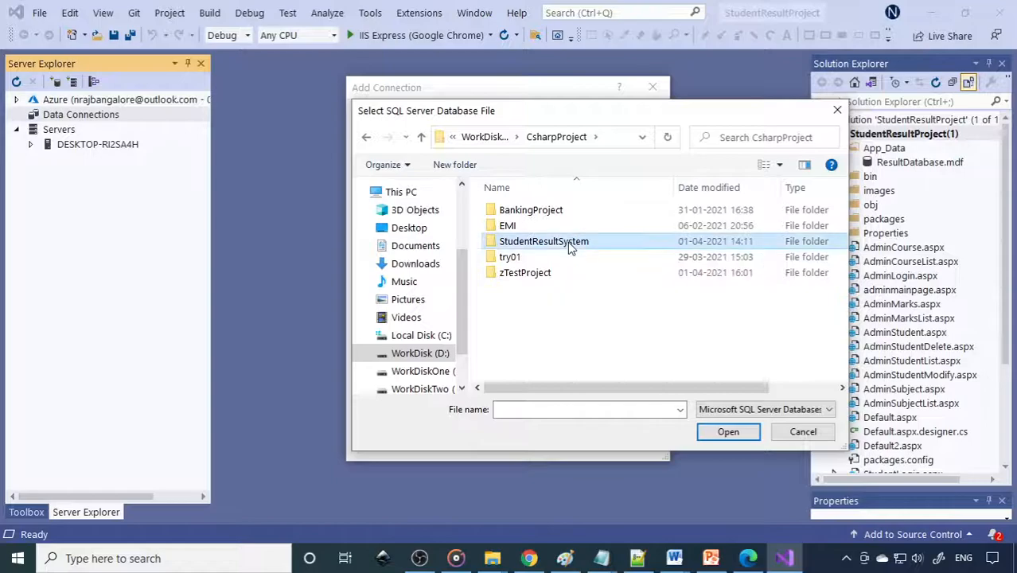
double_click(544, 242)
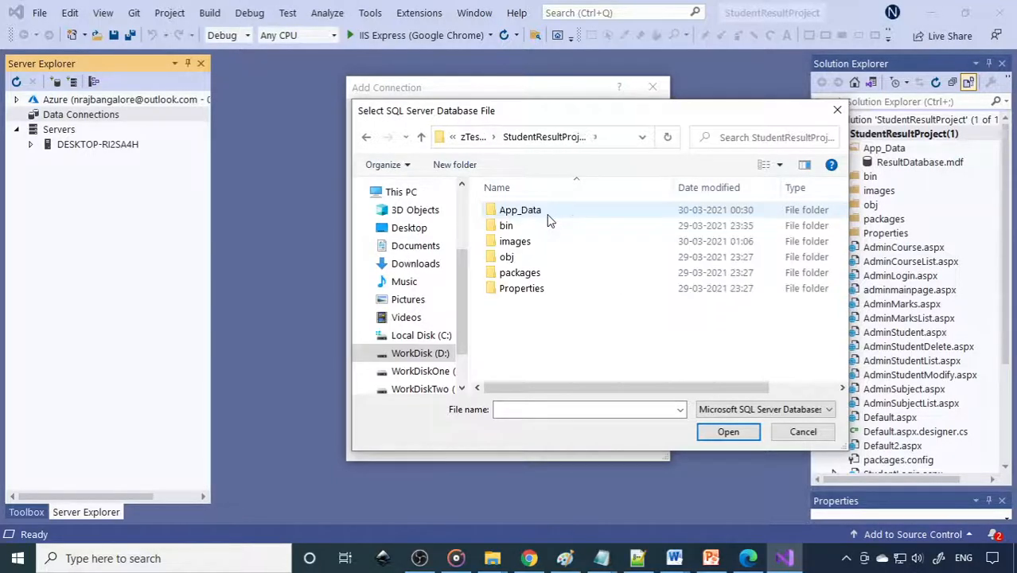
double_click(520, 210)
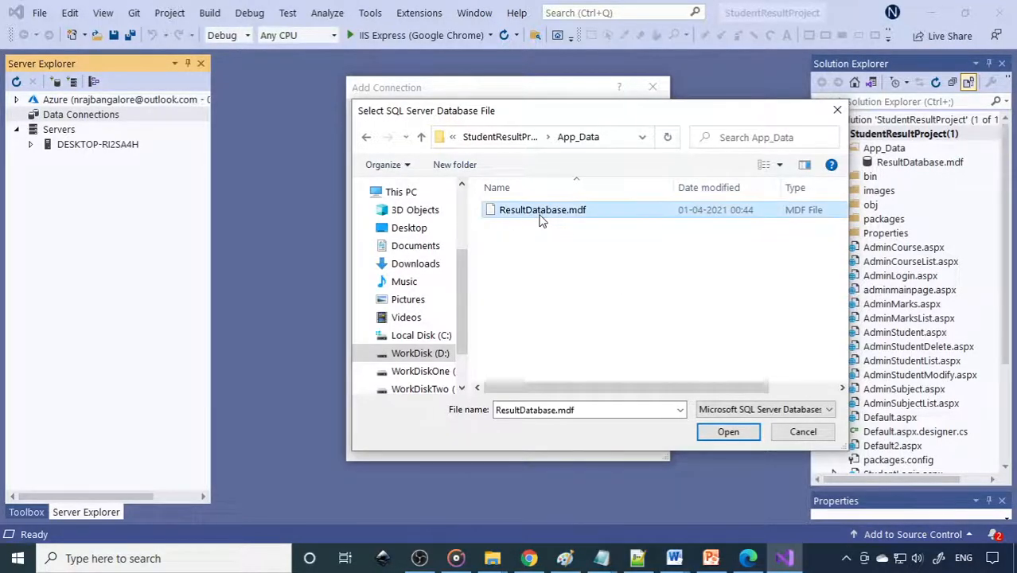
click(727, 431)
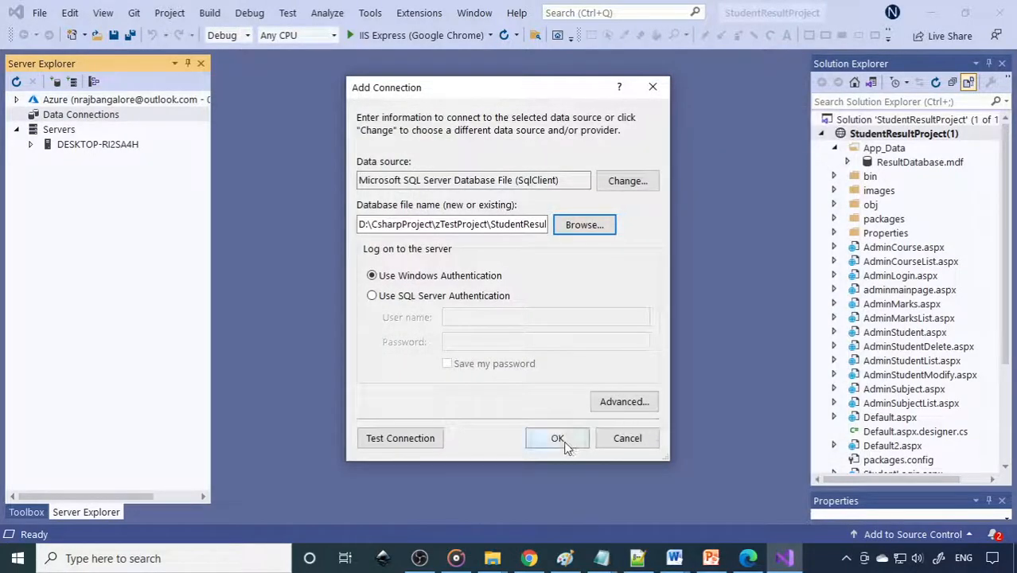
click(557, 438)
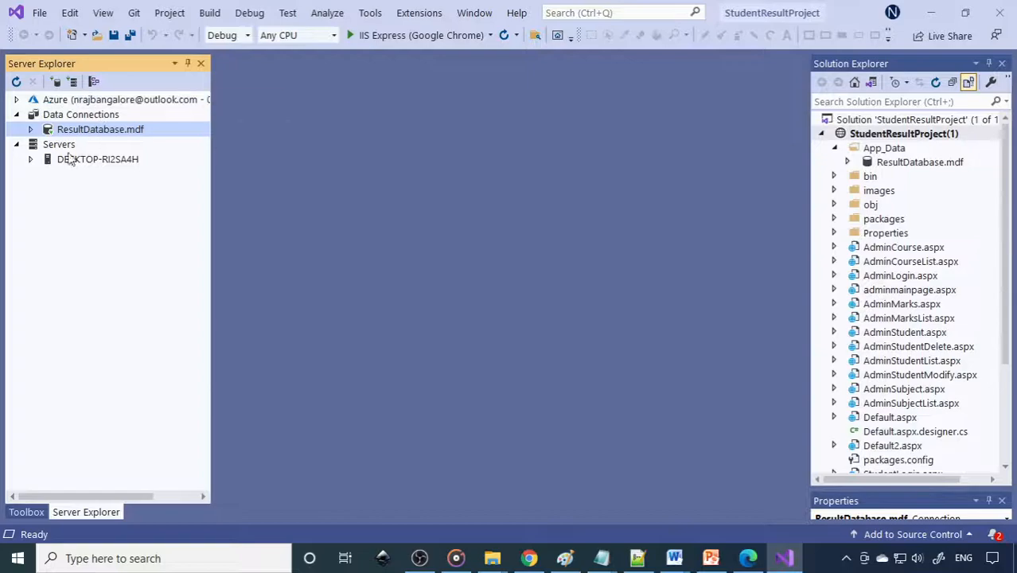
mouse_move(471, 352)
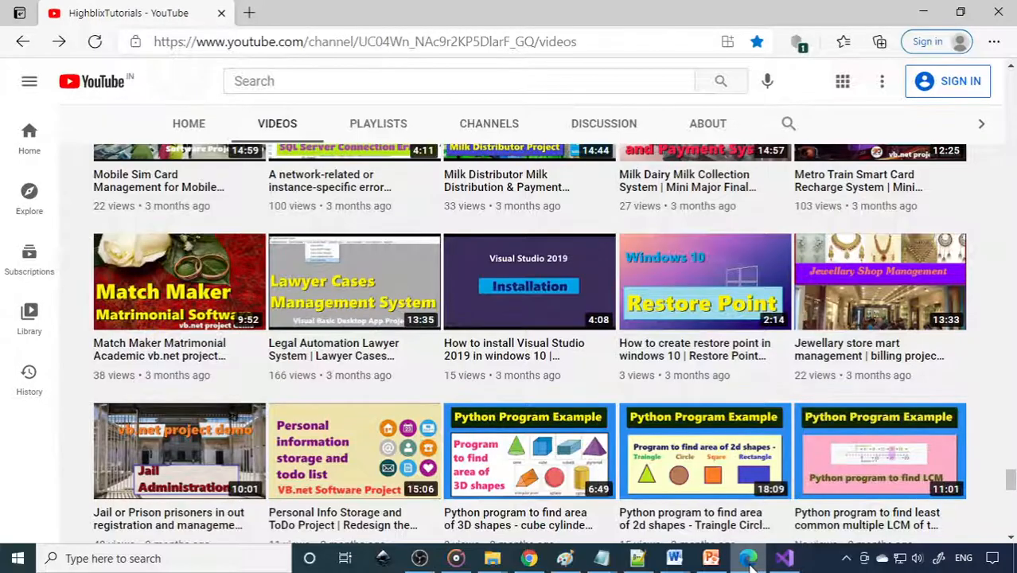
Scroll the HighblixTutorials Videos tab to the Student Result System uploads, Part1 through Part10
scroll(up, 3)
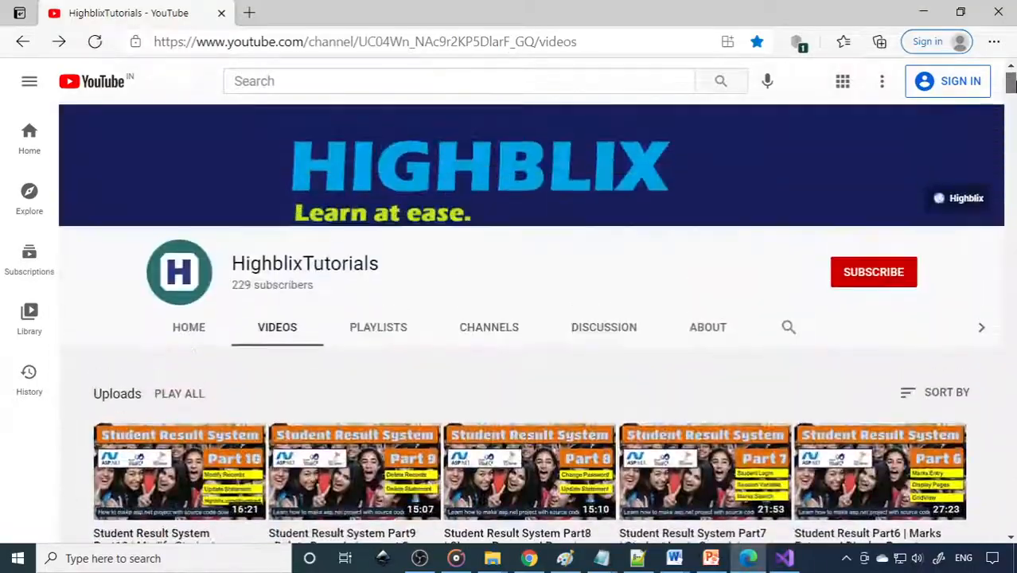
scroll(down, 3)
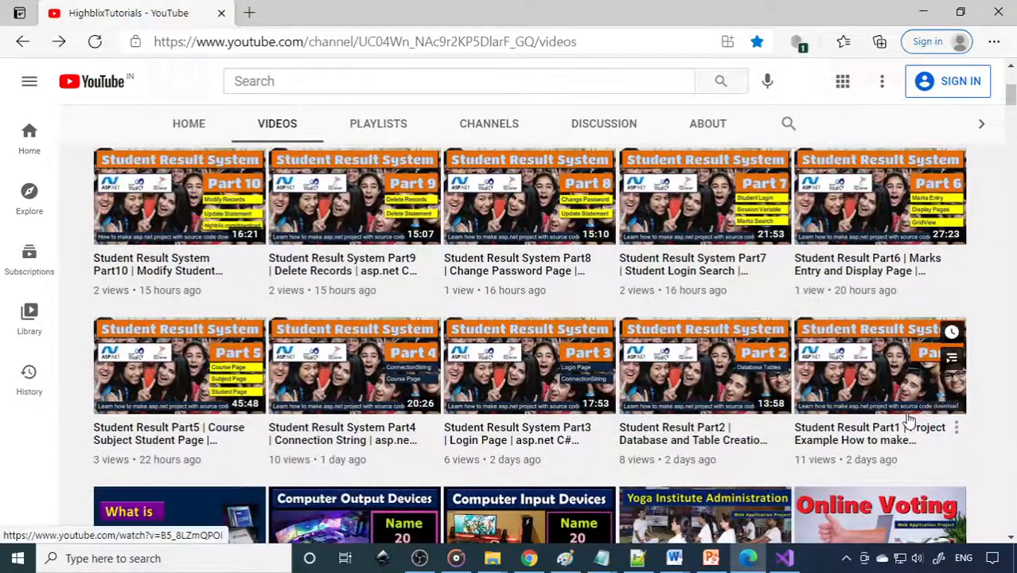
mouse_move(613, 301)
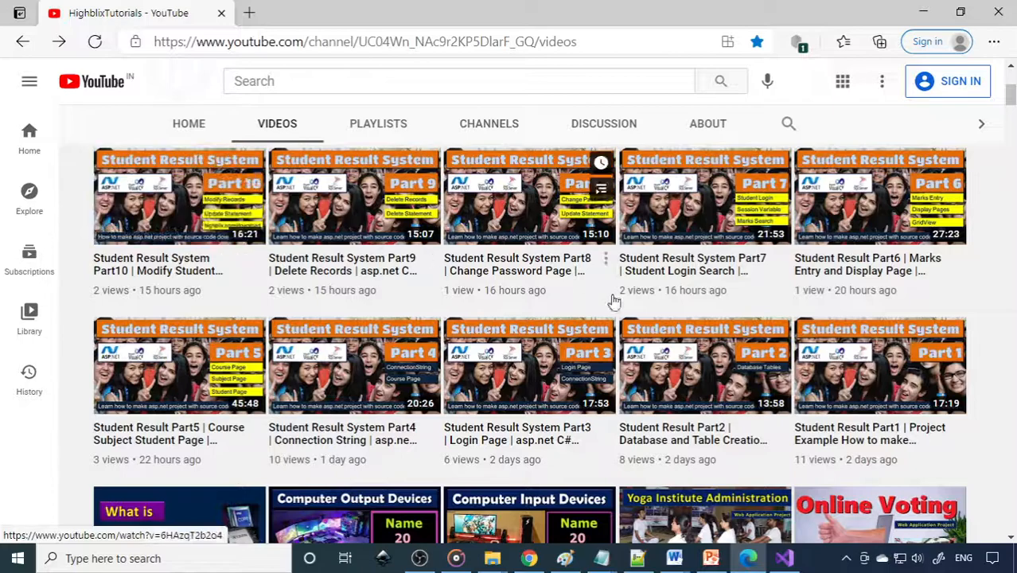
mouse_move(688, 283)
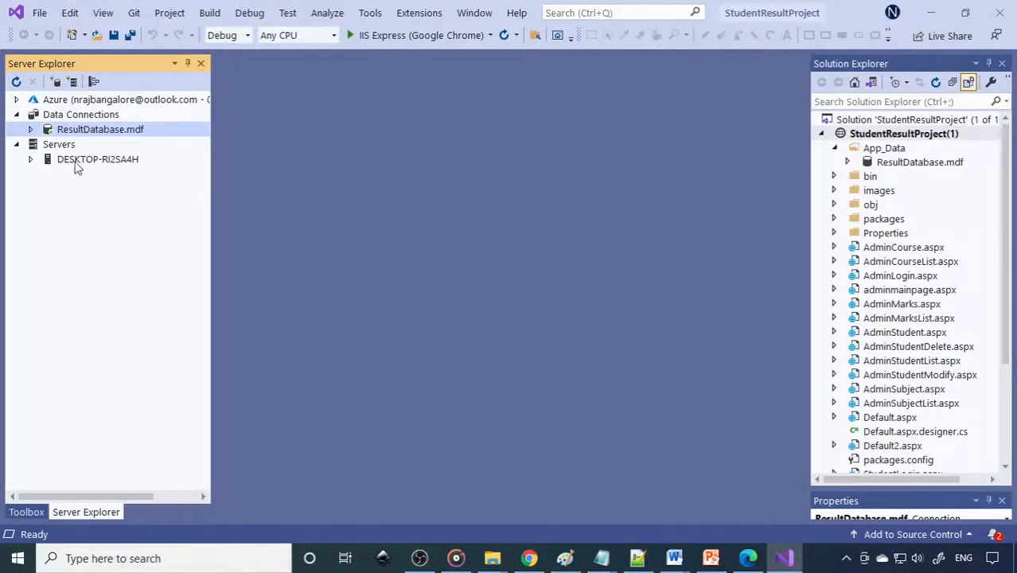
Expand ResultDatabase.mdf and its Tables folder showing AdminTable, CourseTable, MarksTable, StudentTable and SubjectTable
click(30, 129)
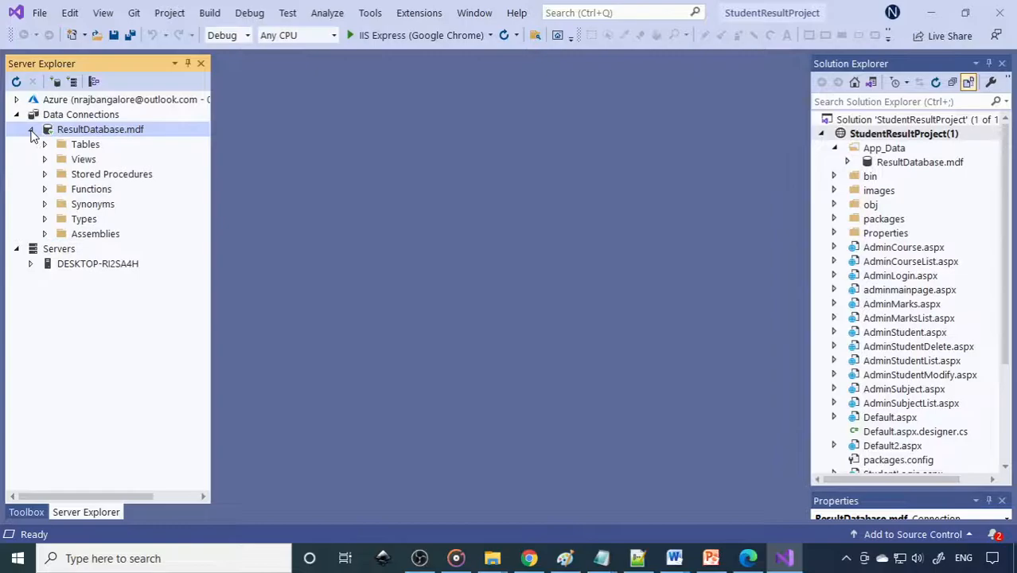
click(45, 143)
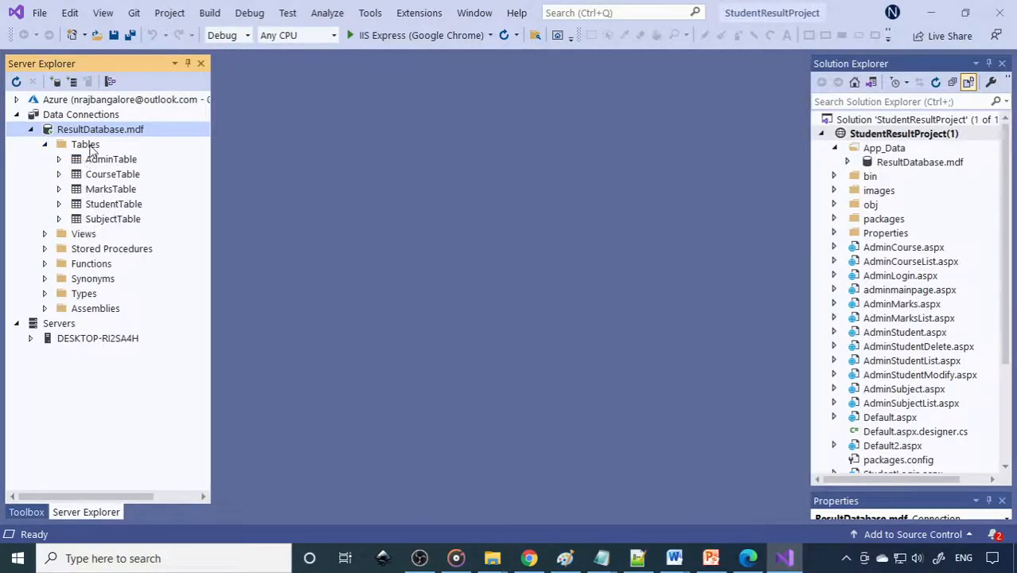
scroll(down, 3)
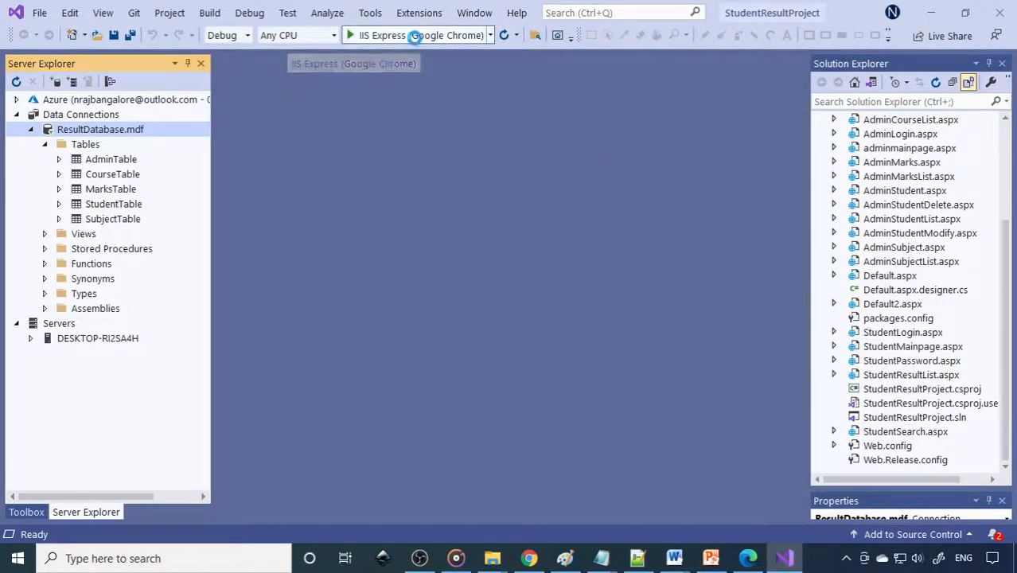
Run the site in Chrome via IIS Express and log in as admin to reach the Admin Main Page
click(352, 35)
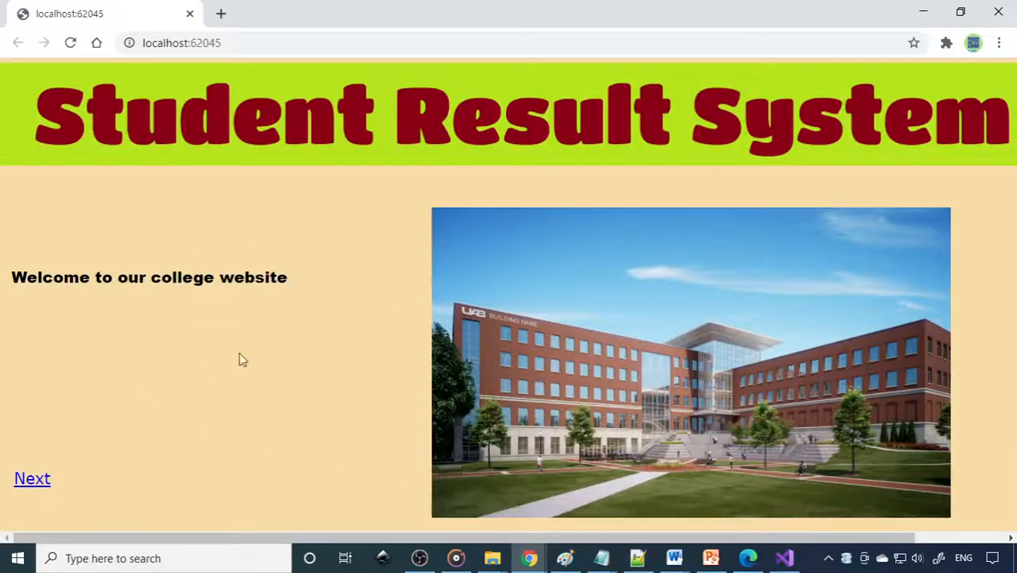
click(32, 477)
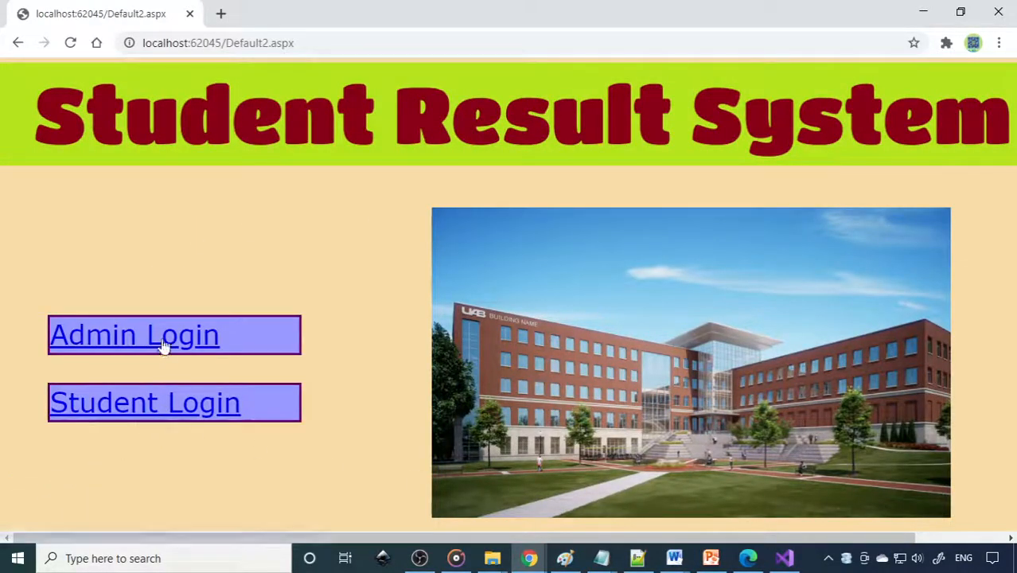
click(134, 334)
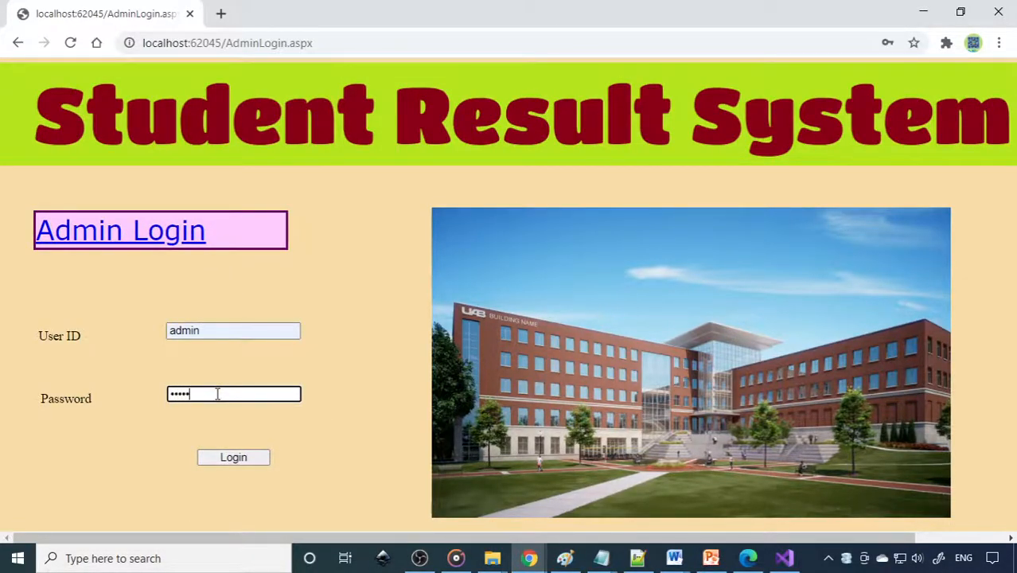
click(233, 457)
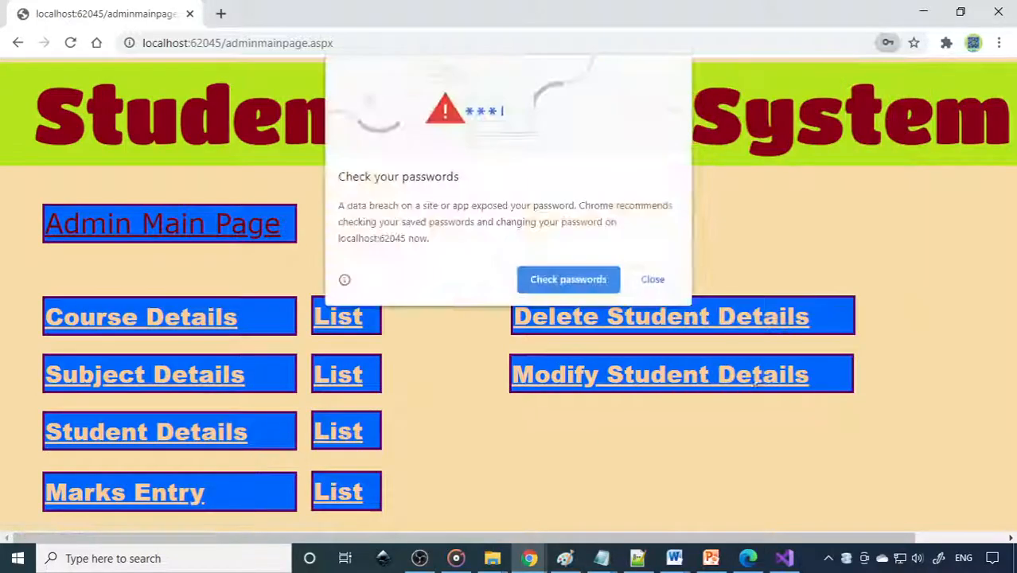
click(652, 279)
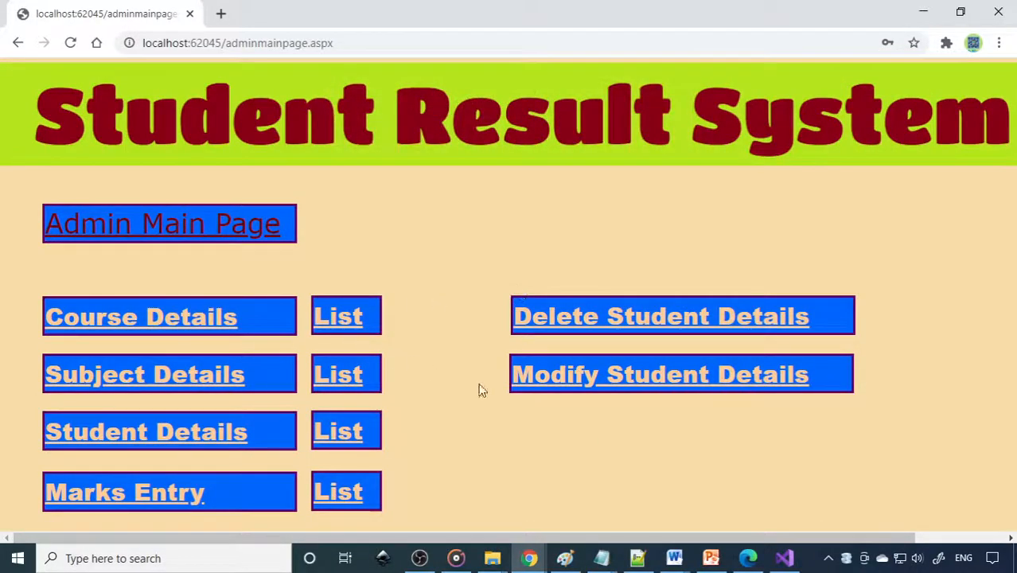
mouse_move(279, 197)
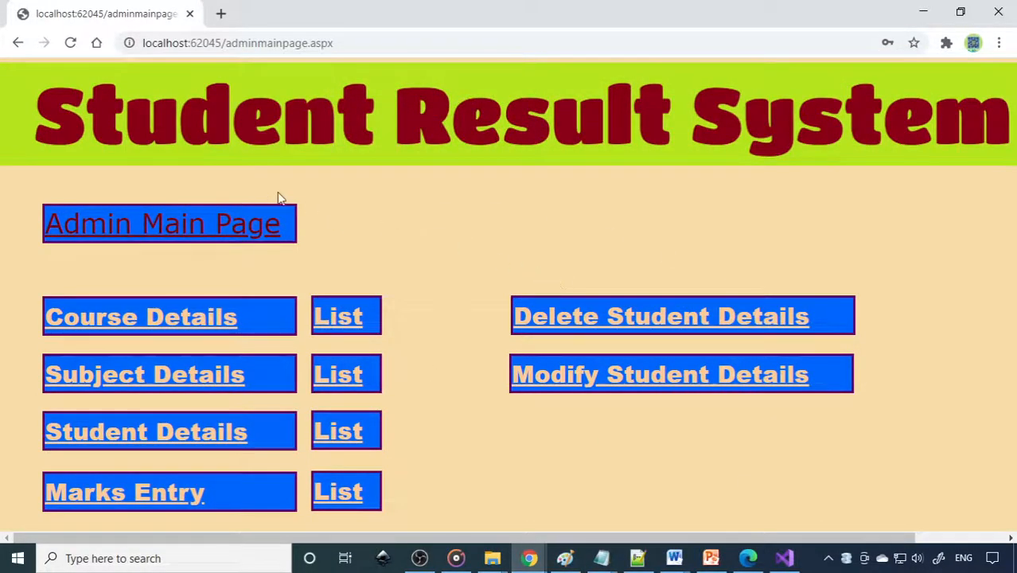
mouse_move(445, 369)
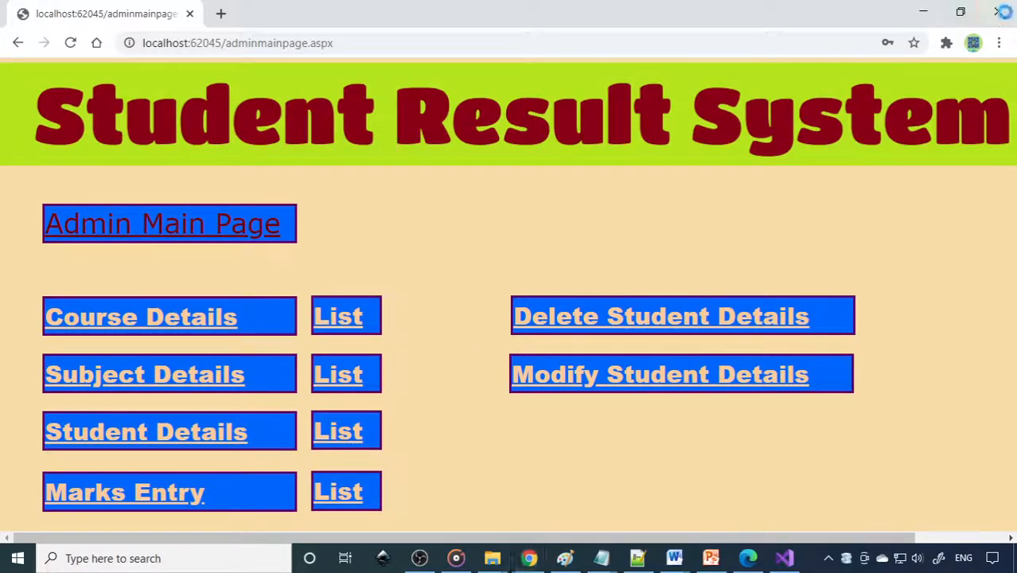
Return to the HighblixTutorials channel and start the Part10 'Modify Student Details' video
click(783, 557)
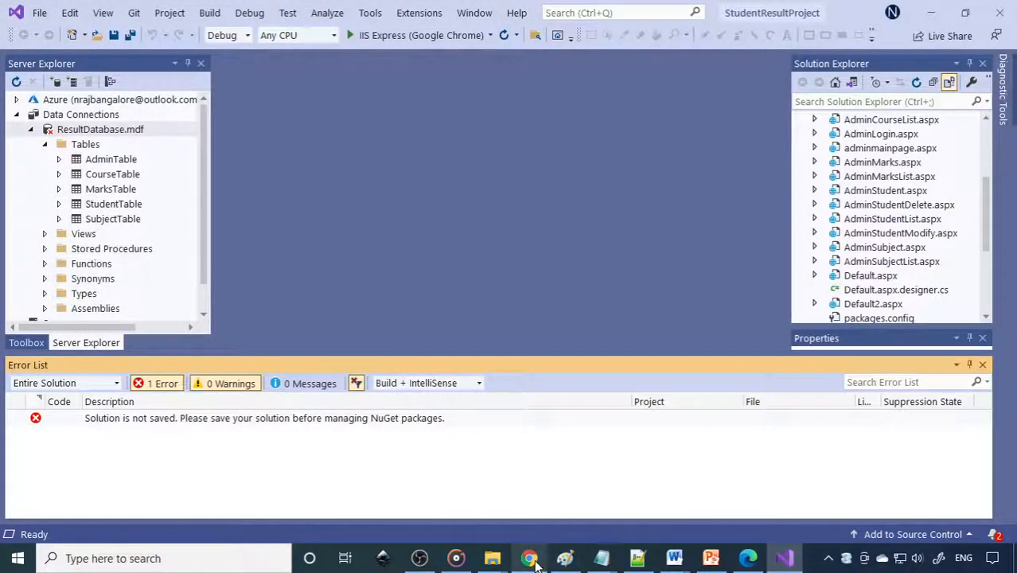
click(528, 557)
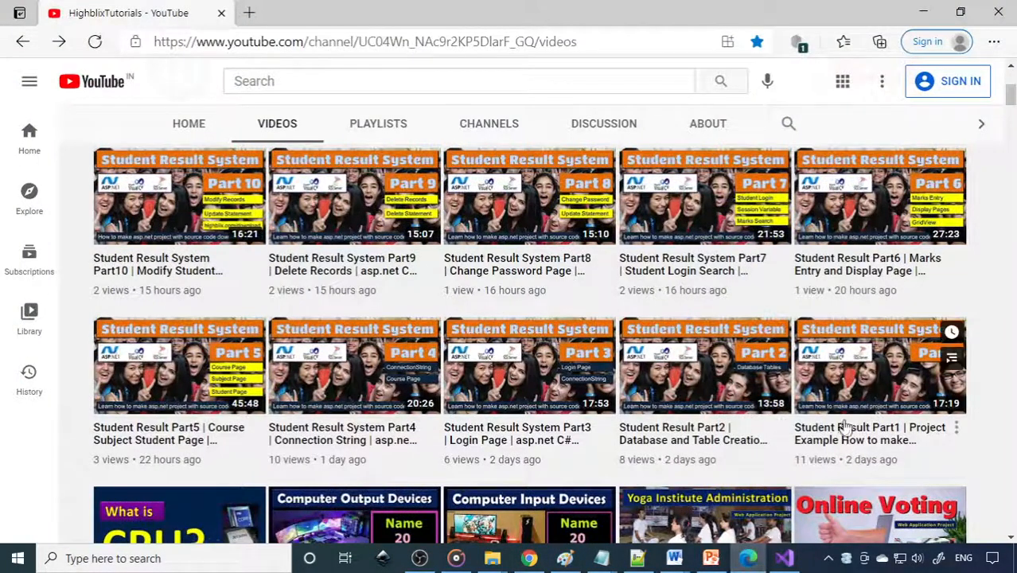
mouse_move(208, 261)
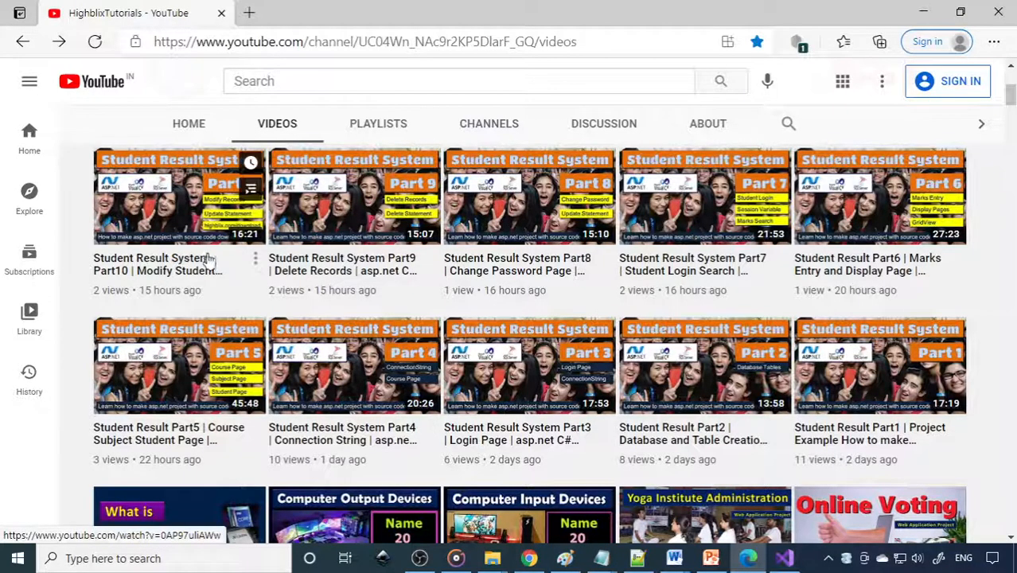
click(178, 196)
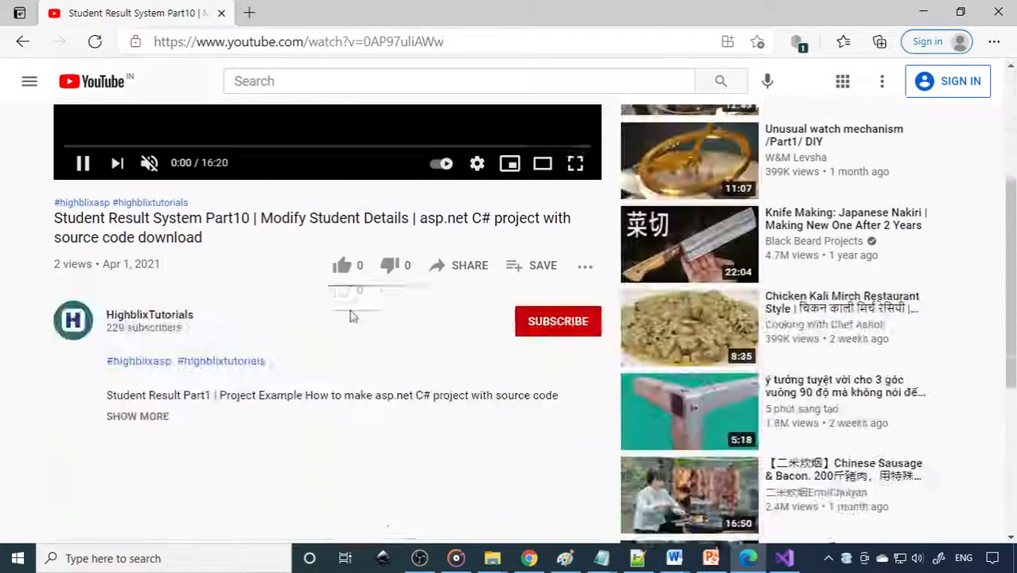
Scroll through the Part10 description's download and series-part links, then back up to the video
scroll(down, 3)
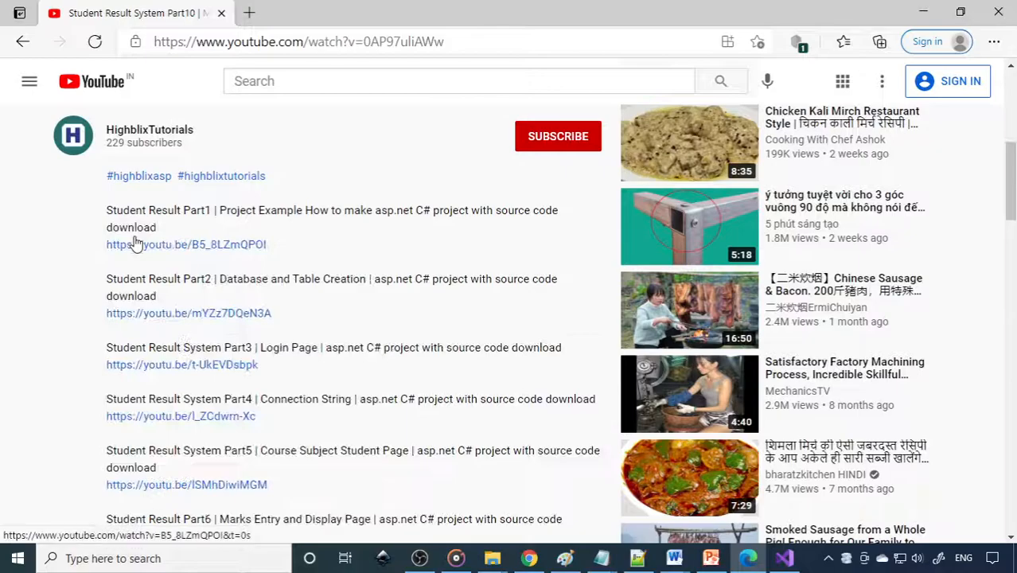
scroll(down, 3)
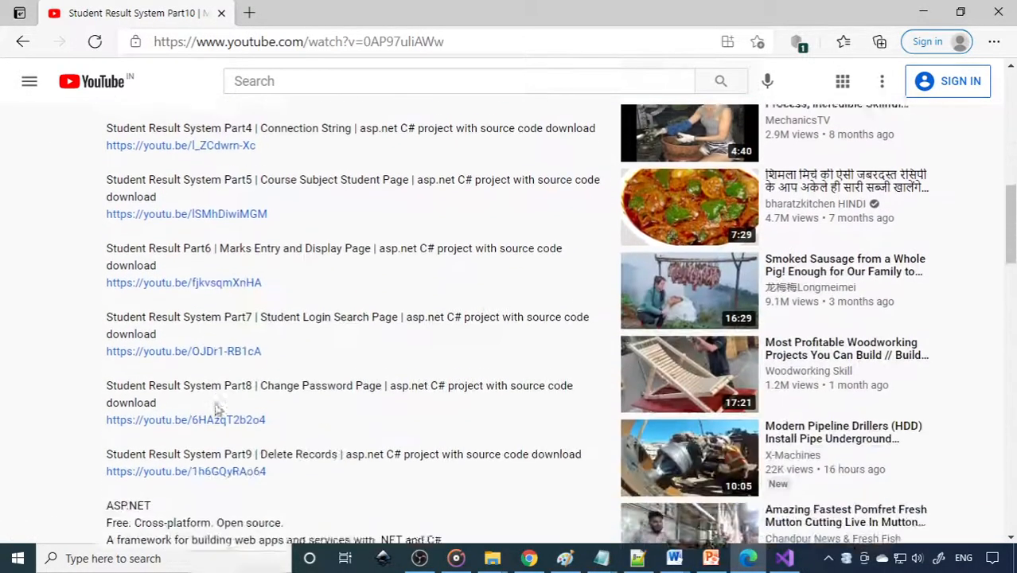
scroll(down, 3)
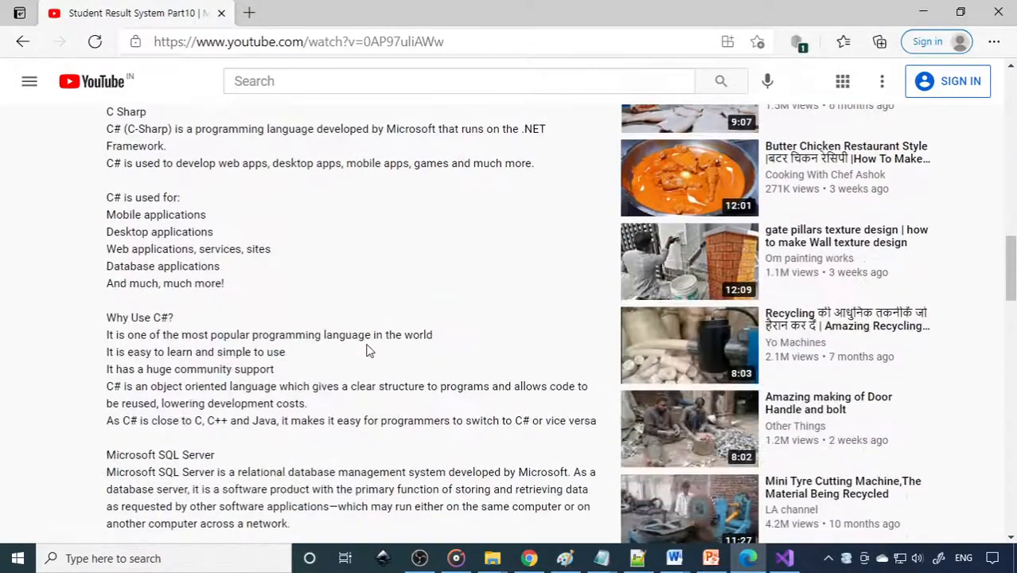
scroll(down, 3)
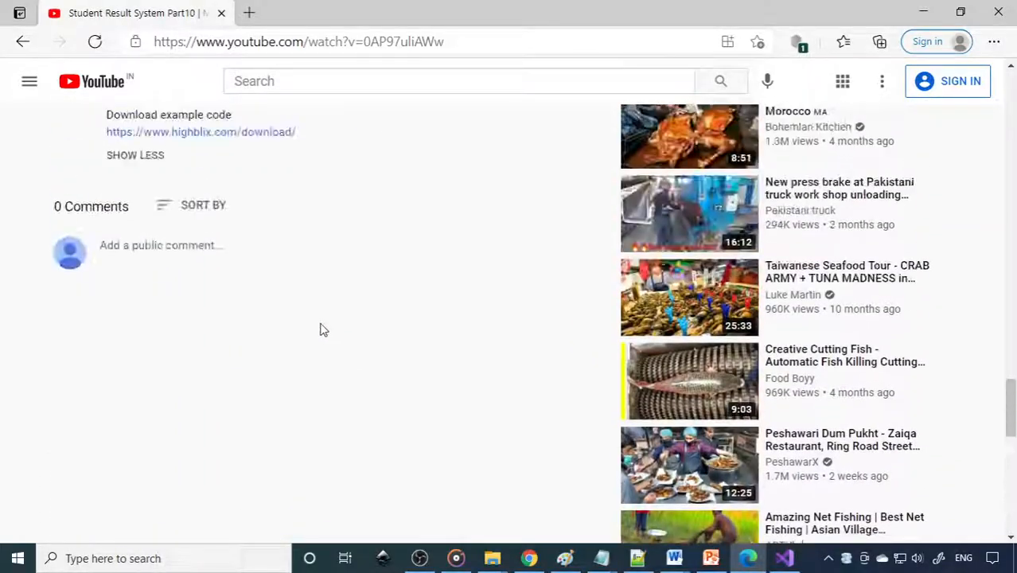
scroll(up, 3)
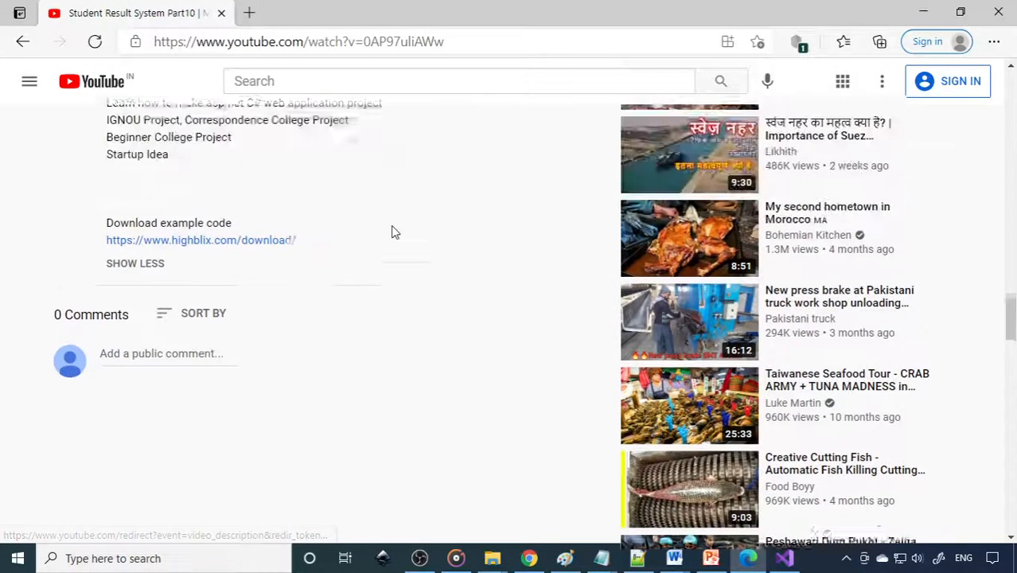
scroll(up, 3)
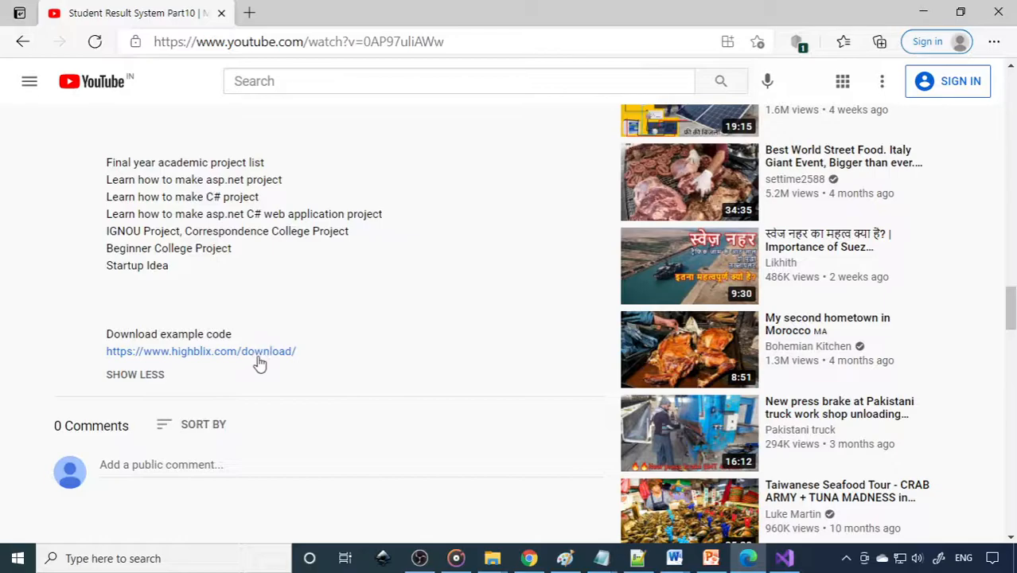
scroll(up, 3)
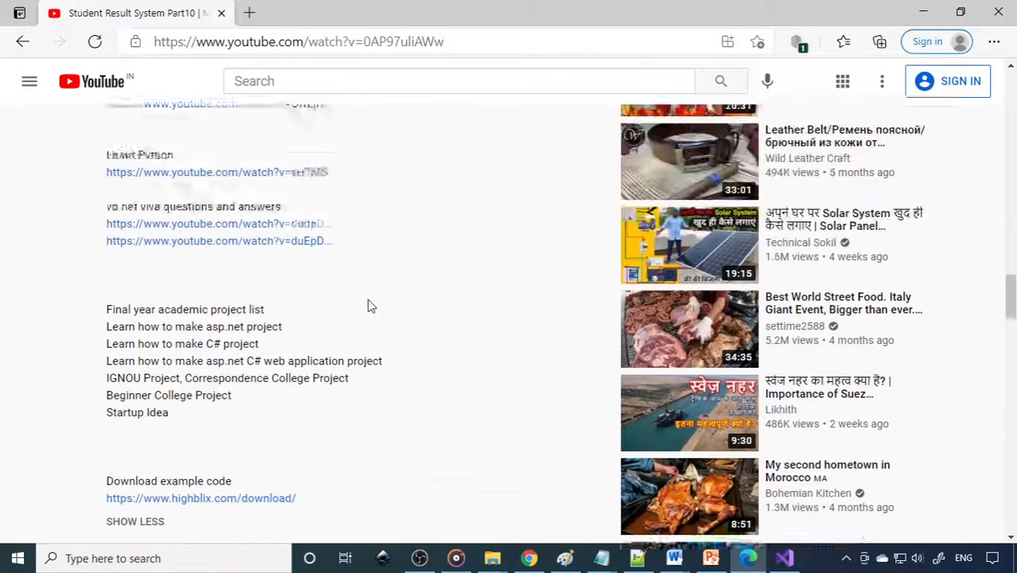
scroll(up, 3)
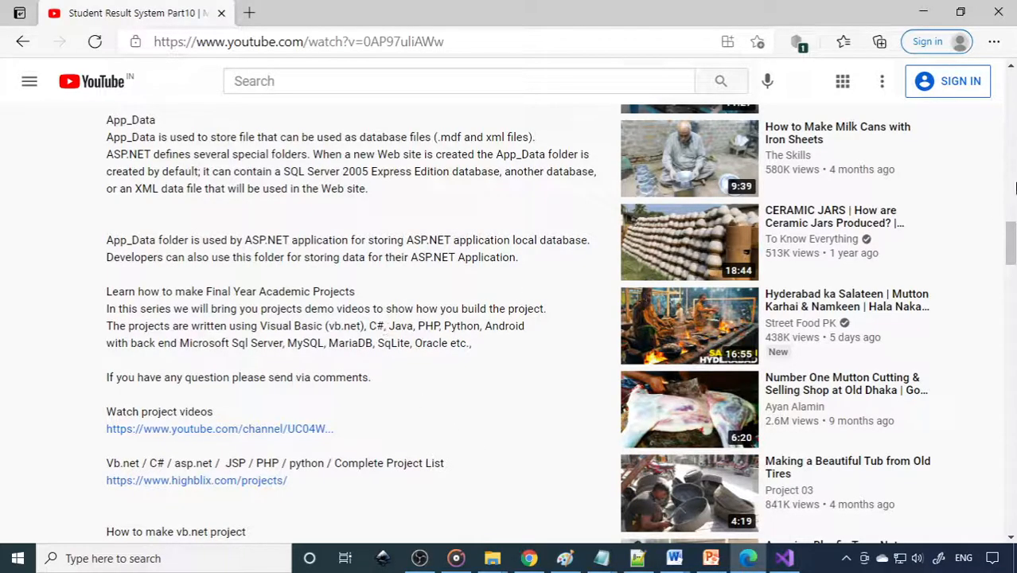
scroll(up, 3)
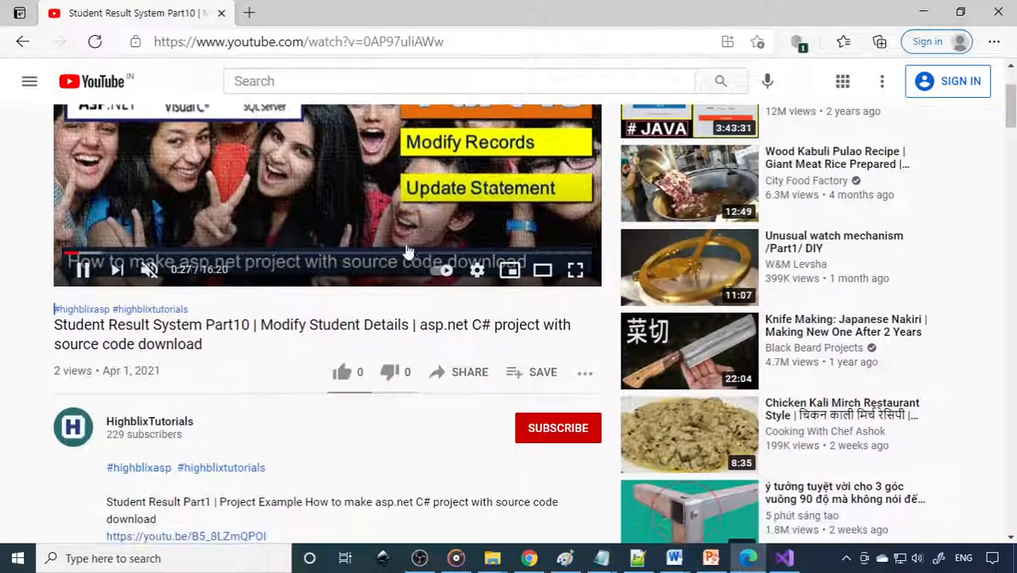
mouse_move(341, 372)
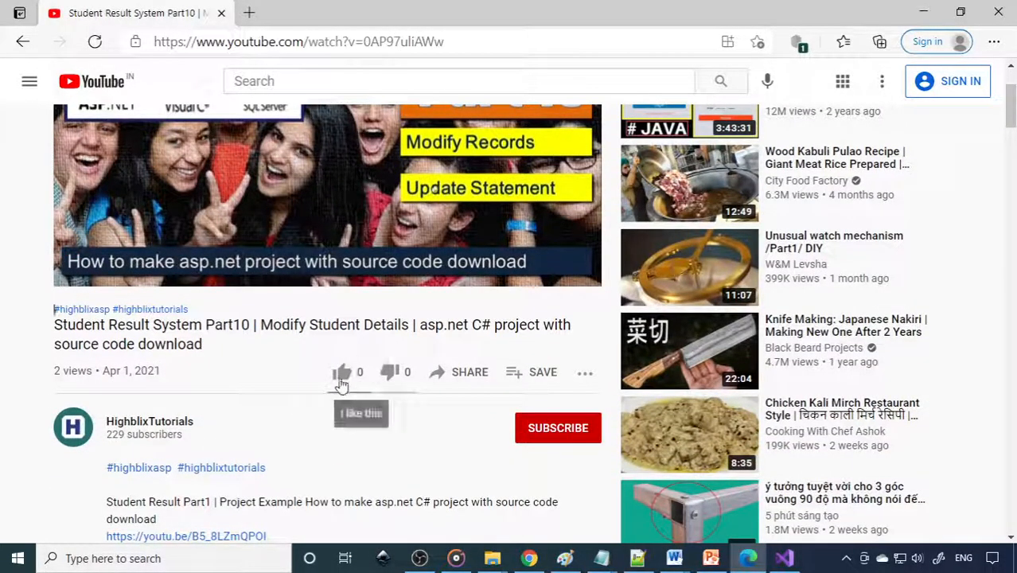
scroll(down, 3)
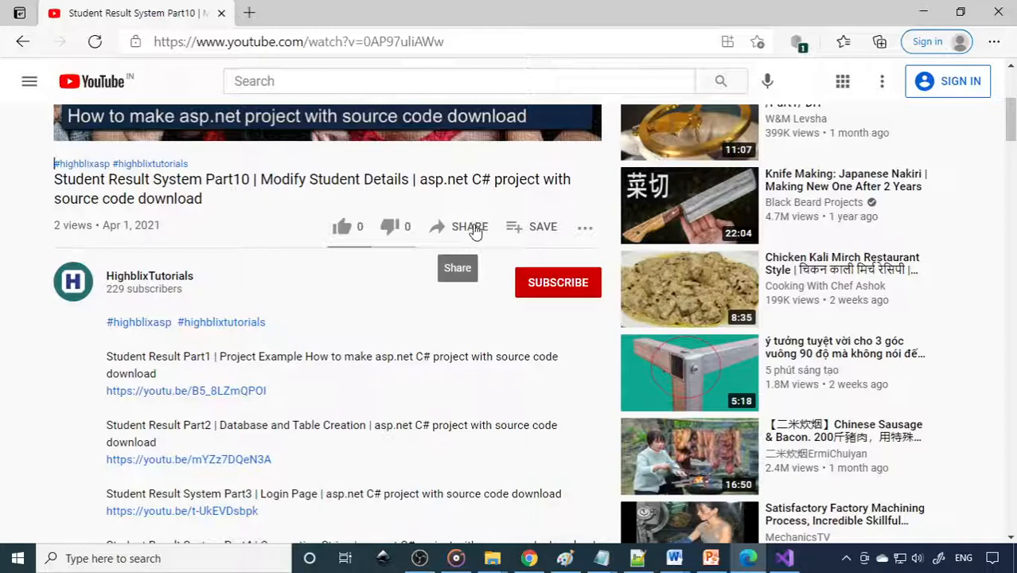